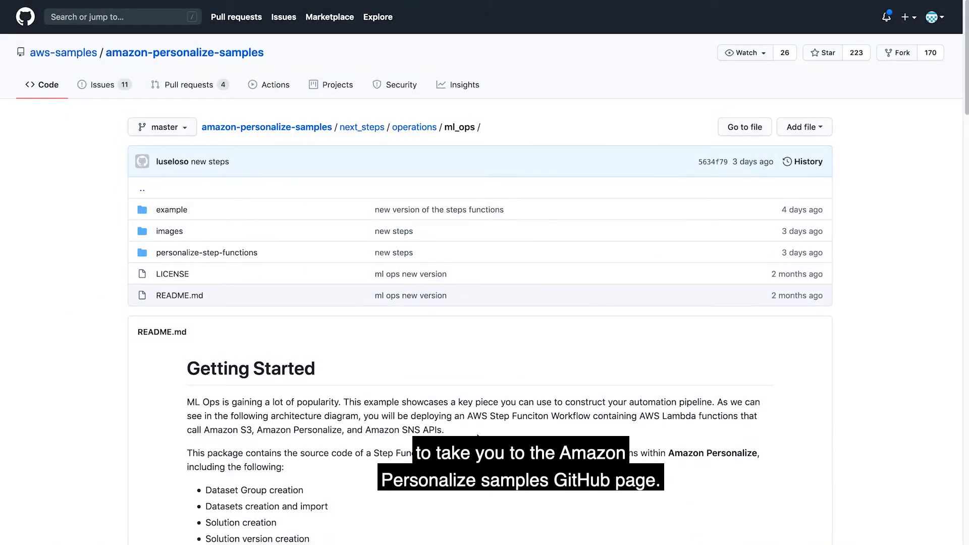
Clone amazon-personalize-samples and cd into next_steps/operations/ml_ops/personalize-step-functions, listing its contents.
scroll(down, 3)
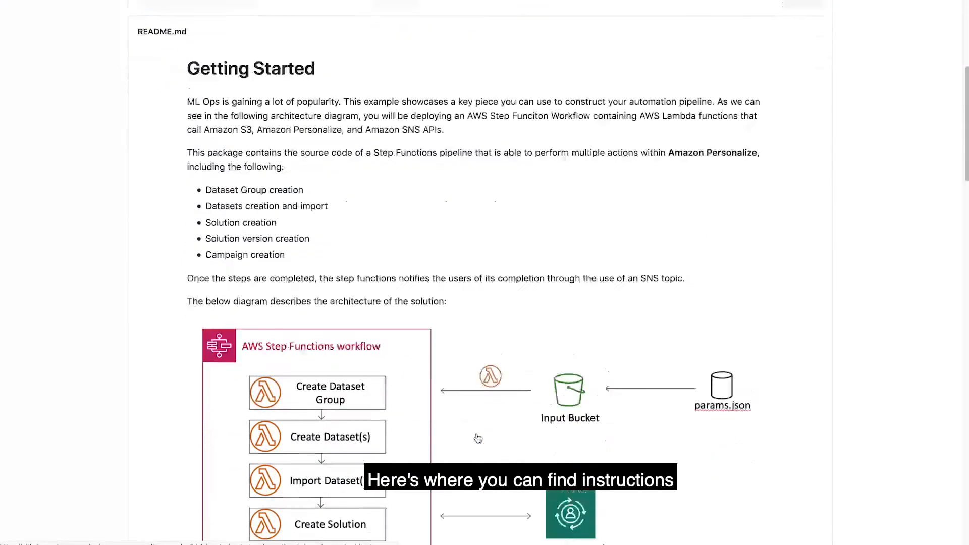
scroll(down, 3)
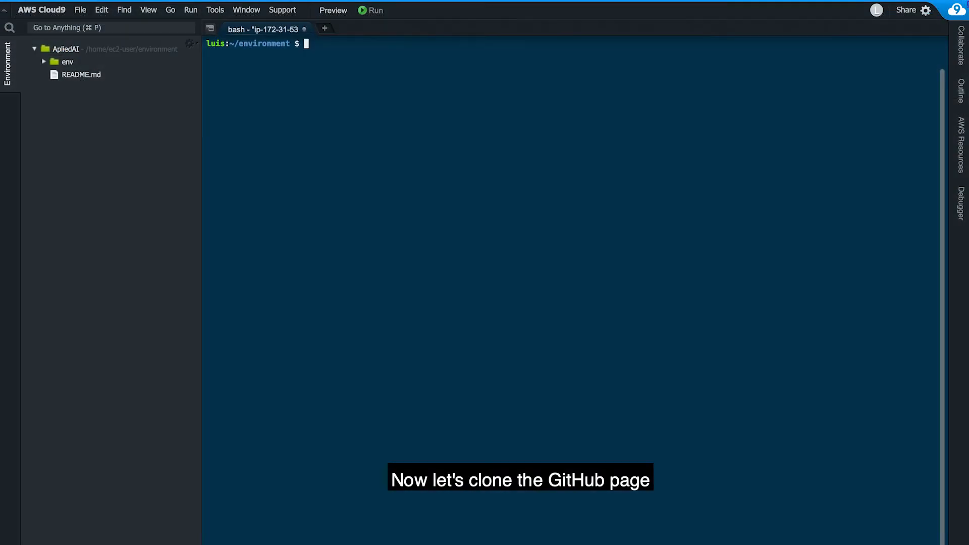
text(git)
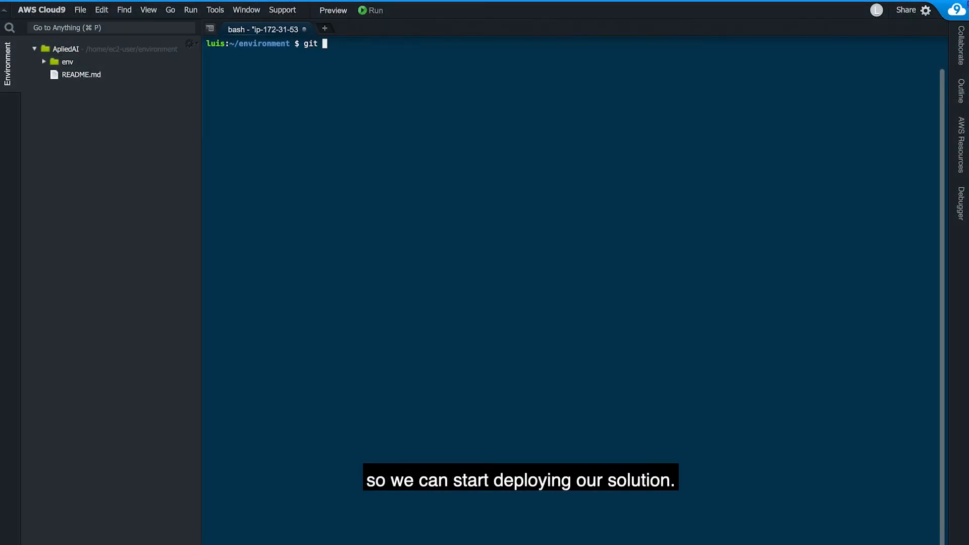
text(clone https://github.com/aws-samples/amazon-personalize-samples.git)
text(cd)
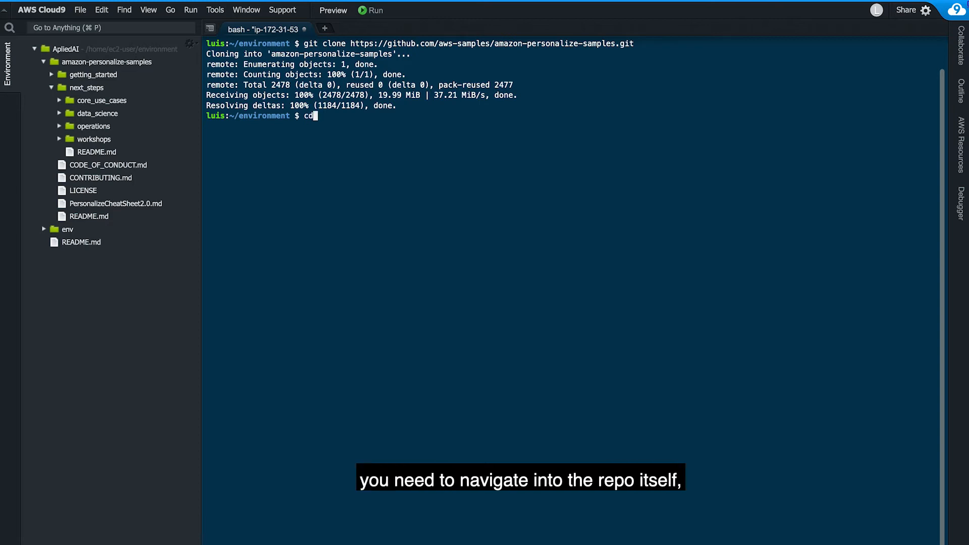
text(amazon-personalize-samples/)
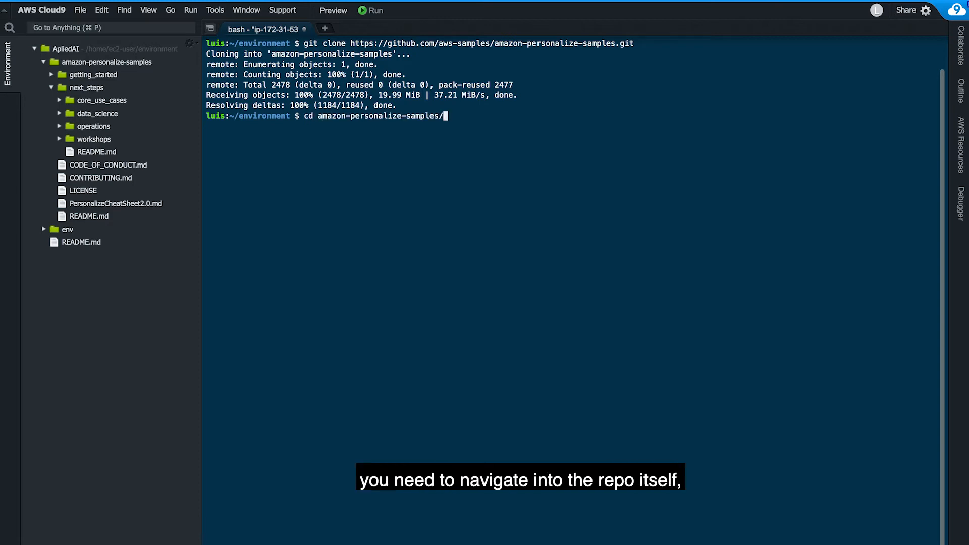
text(next_steps/)
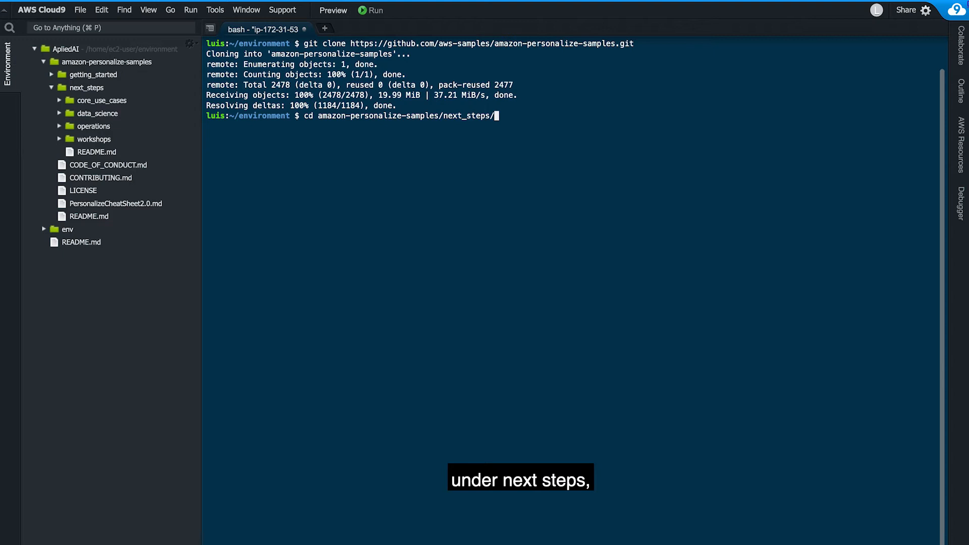
text(operations/ml_ops)
text(ls)
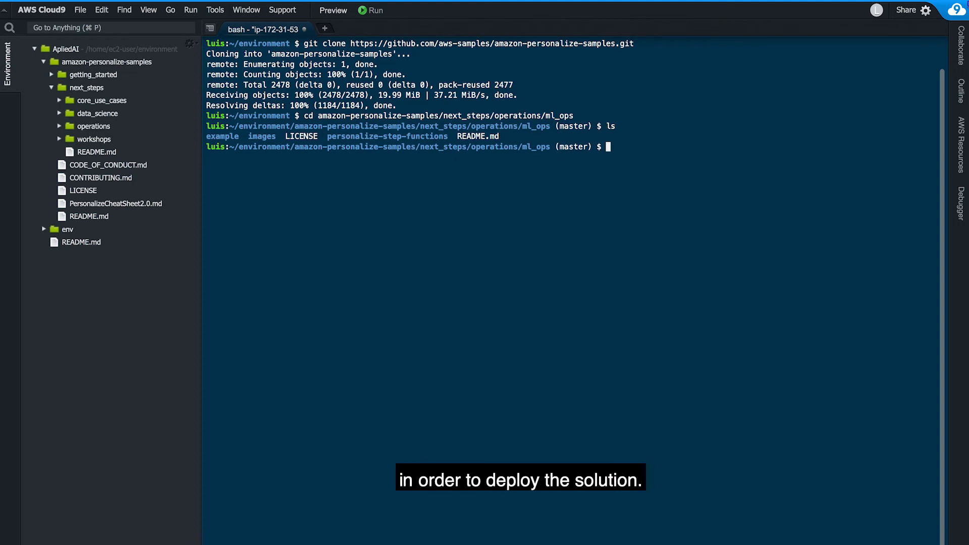
text(cd personalize-step-functions/)
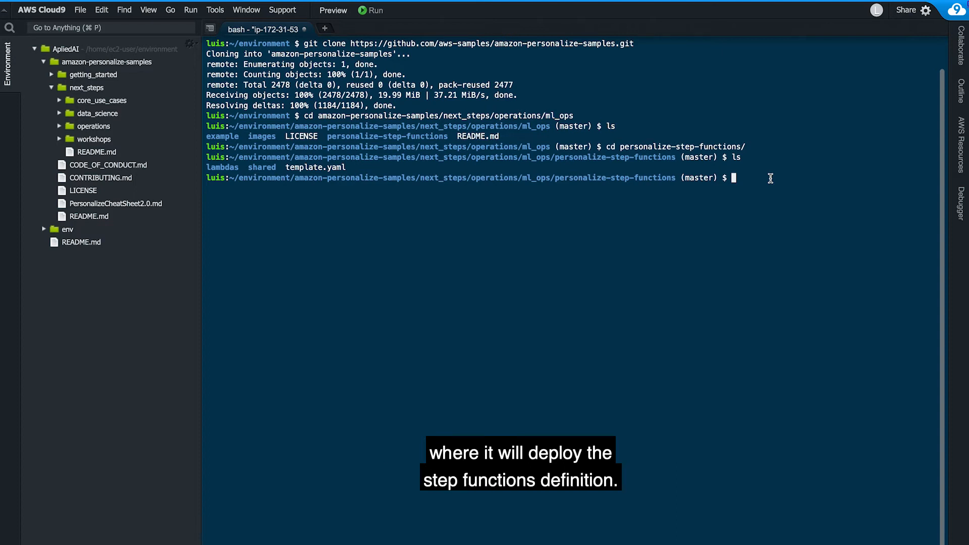
text(s)
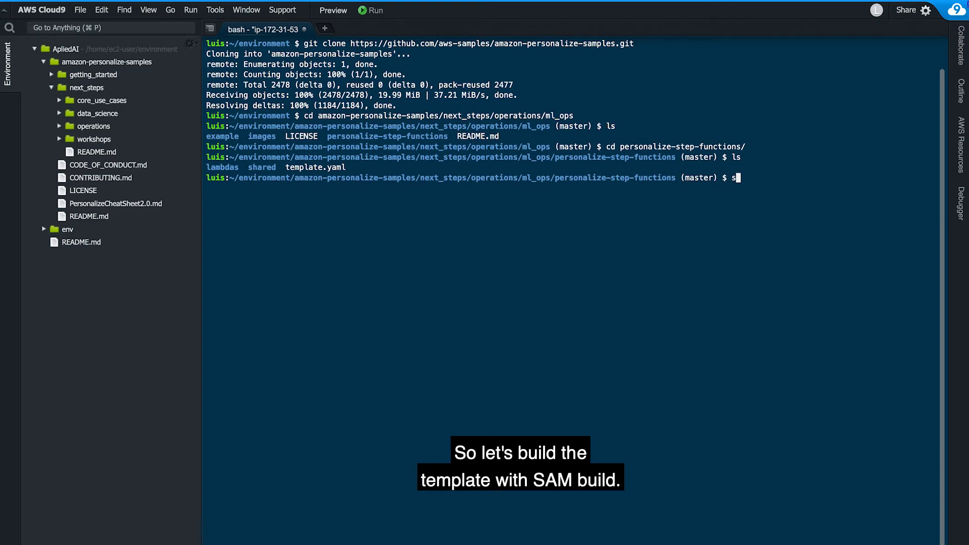
Run sam build on the personalize-step-functions template until the build succeeds.
text(sam uil)
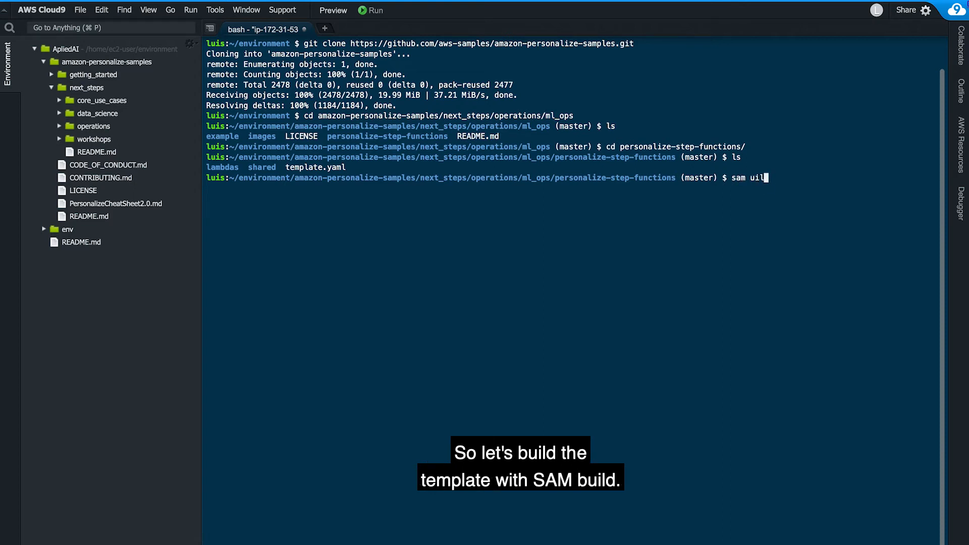
text(buil)
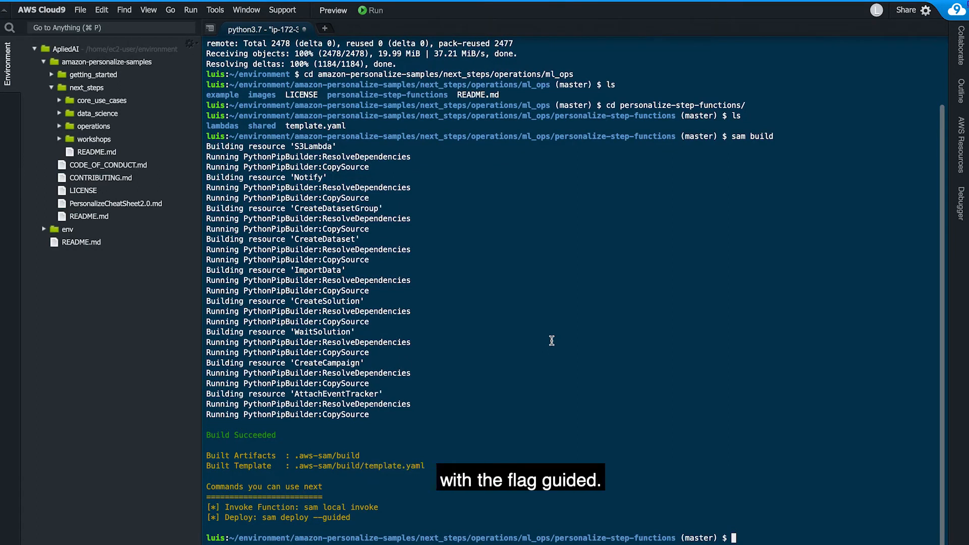
text(sam deploy)
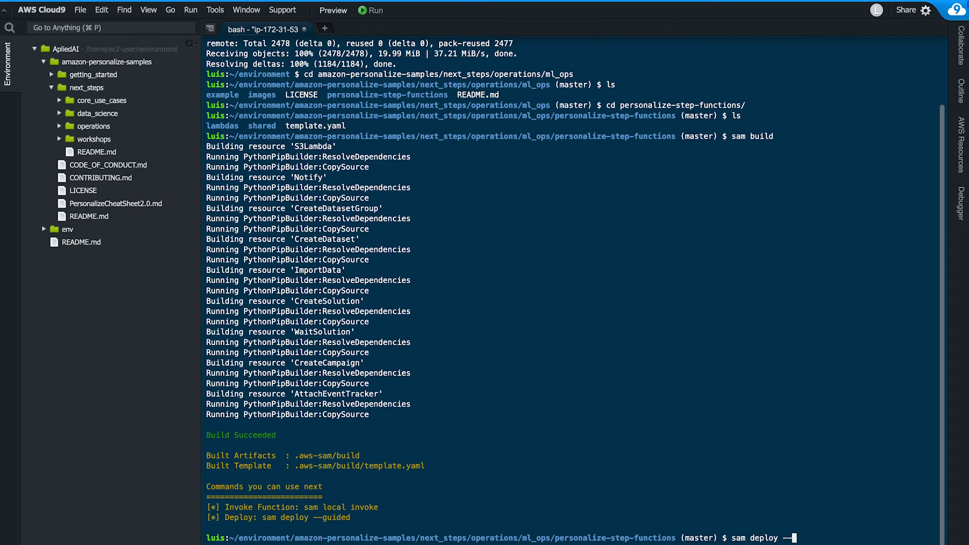
Run sam deploy --guided with stack name video-series and approve the changeset with y.
text(--guided)
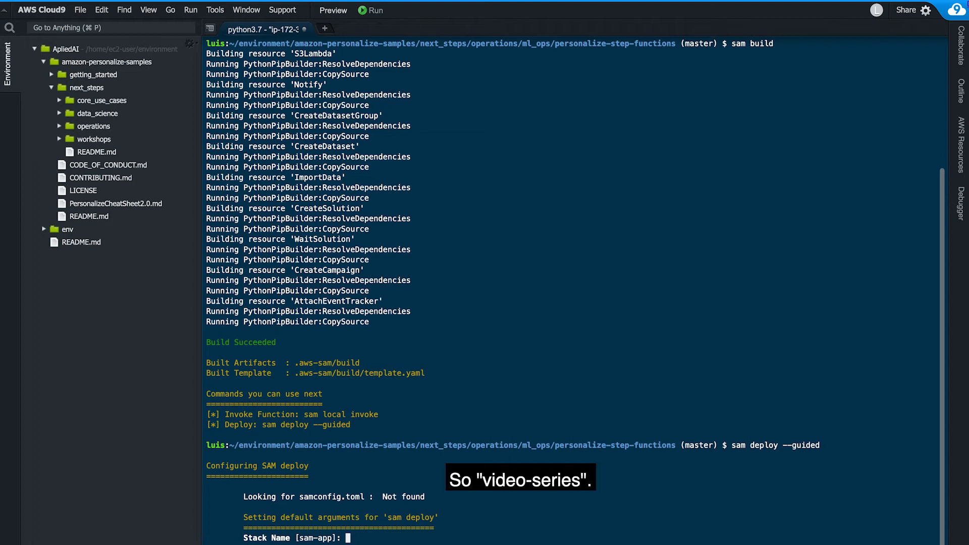
text(video-ser)
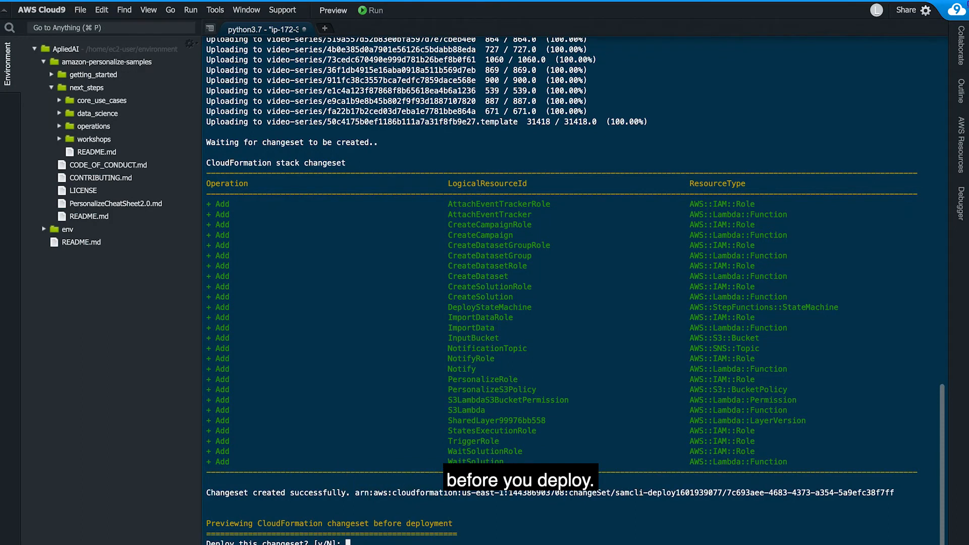
text(y)
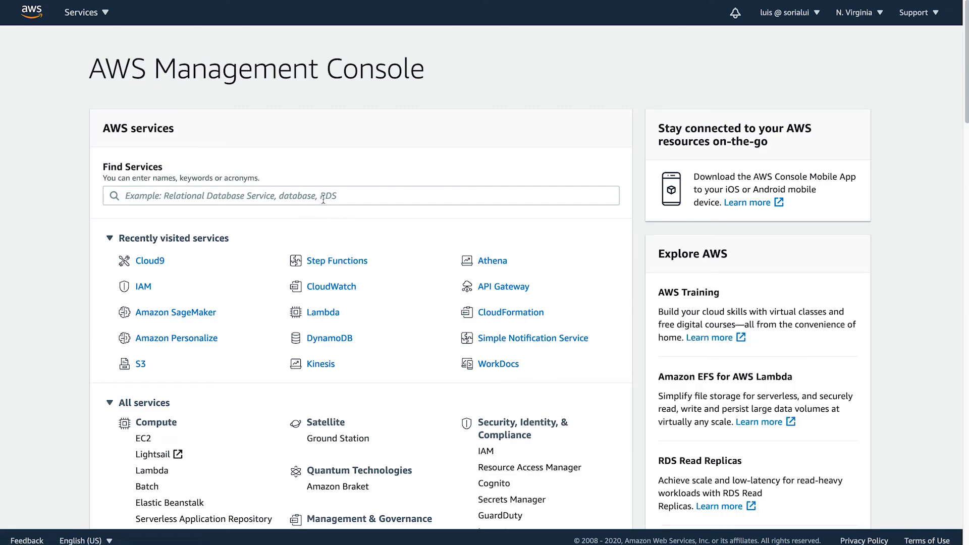
Open the video-series stack in CloudFormation and review its 26 created resources.
text(cloudf)
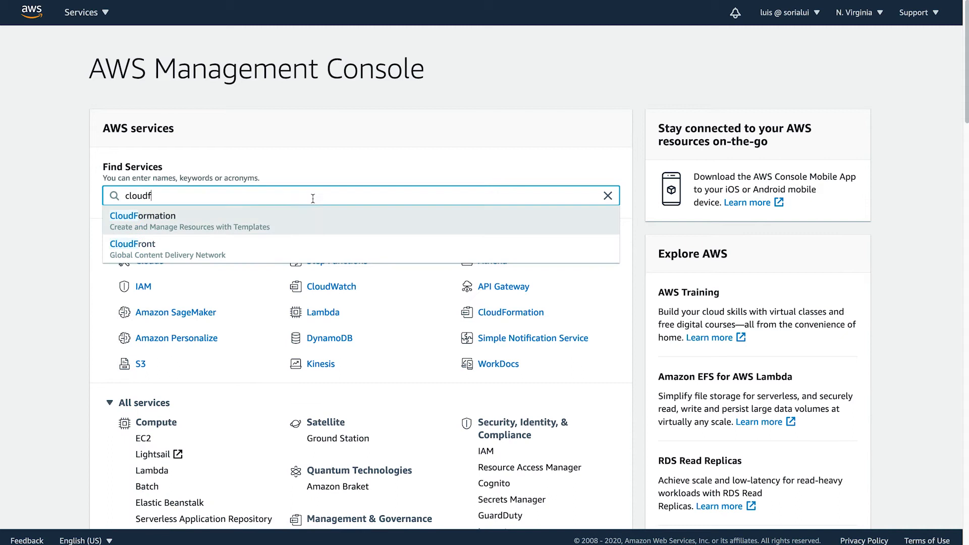
click(143, 216)
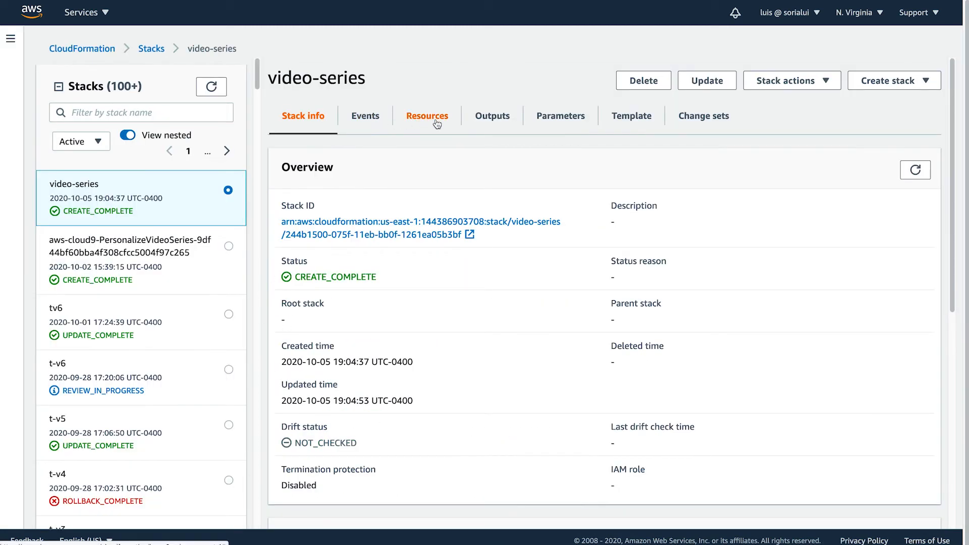
click(427, 116)
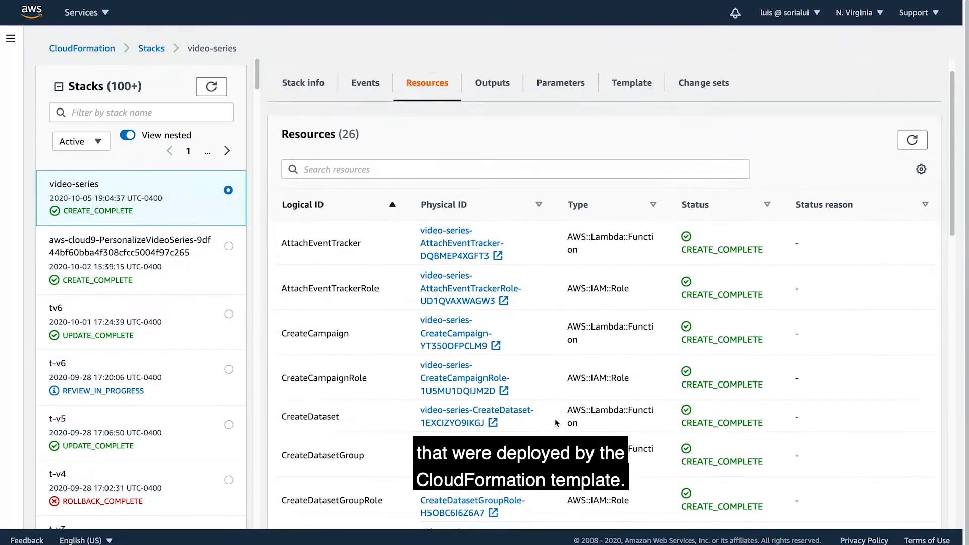
scroll(down, 3)
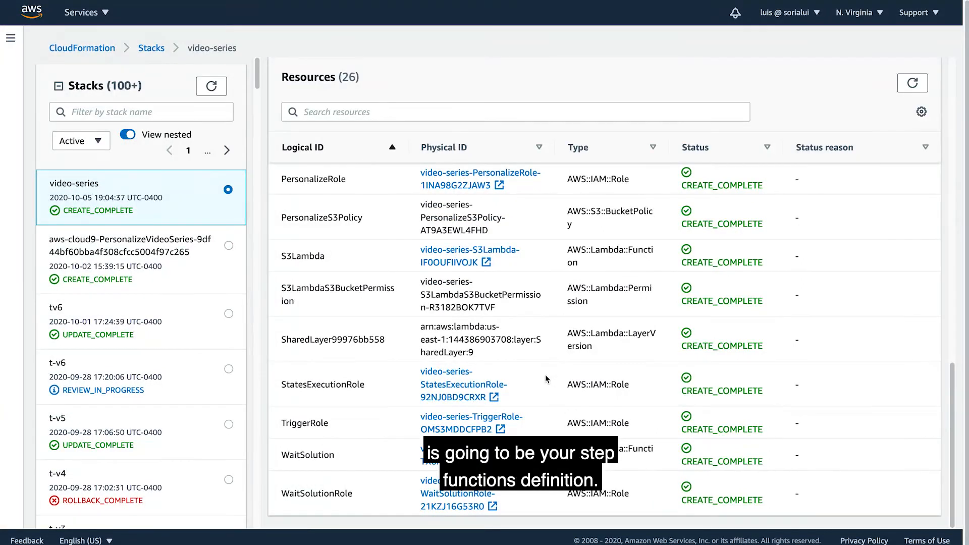
mouse_move(487, 373)
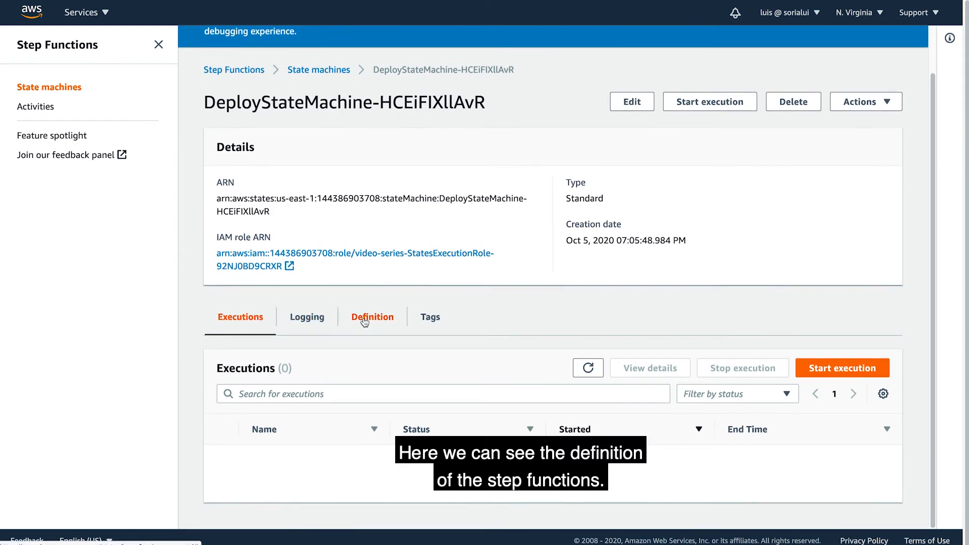
Open DeployStateMachine and view its Definition workflow graph of Personalize steps.
click(372, 317)
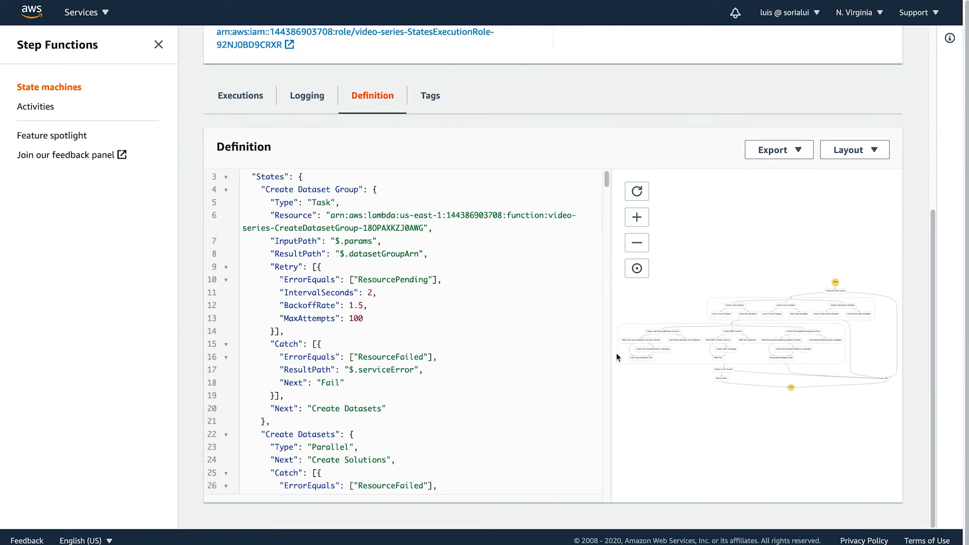
mouse_move(680, 199)
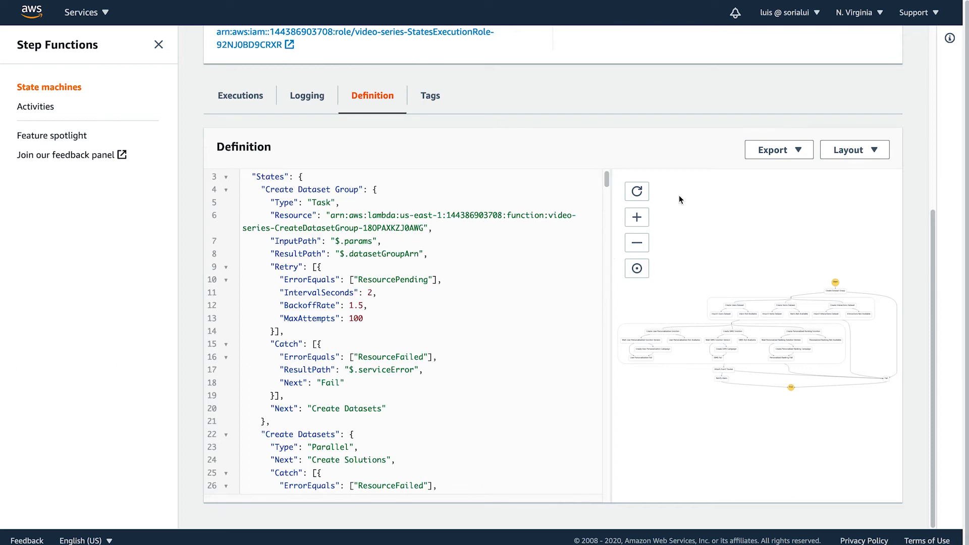
click(855, 149)
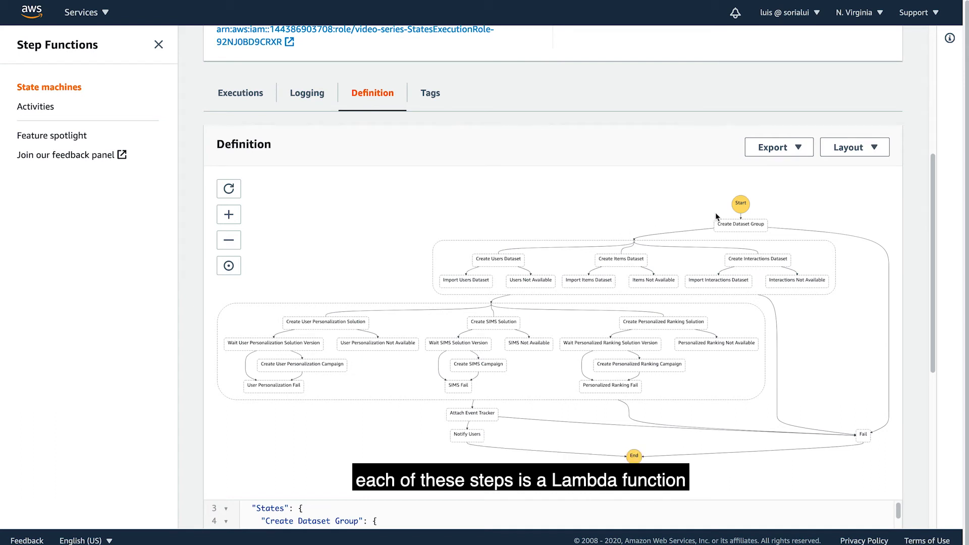
mouse_move(562, 268)
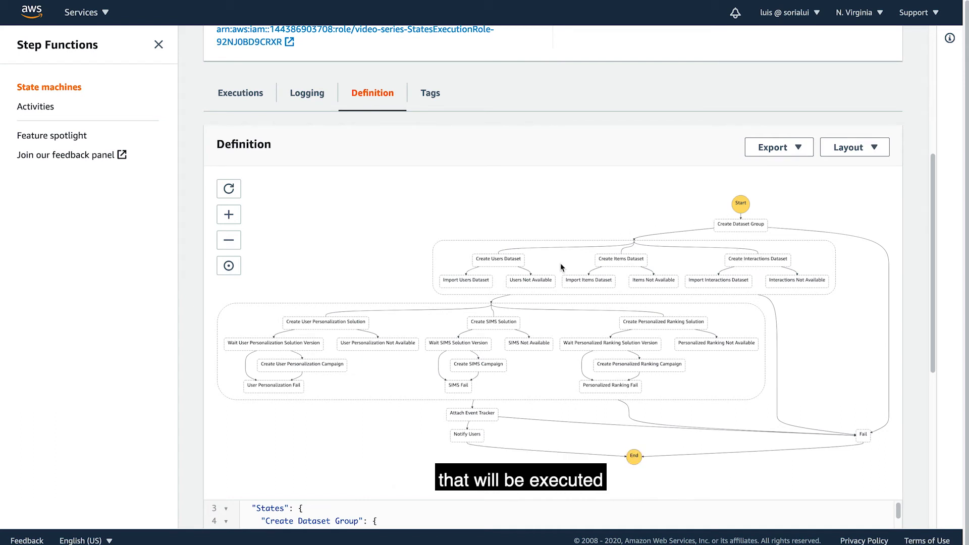
mouse_move(554, 318)
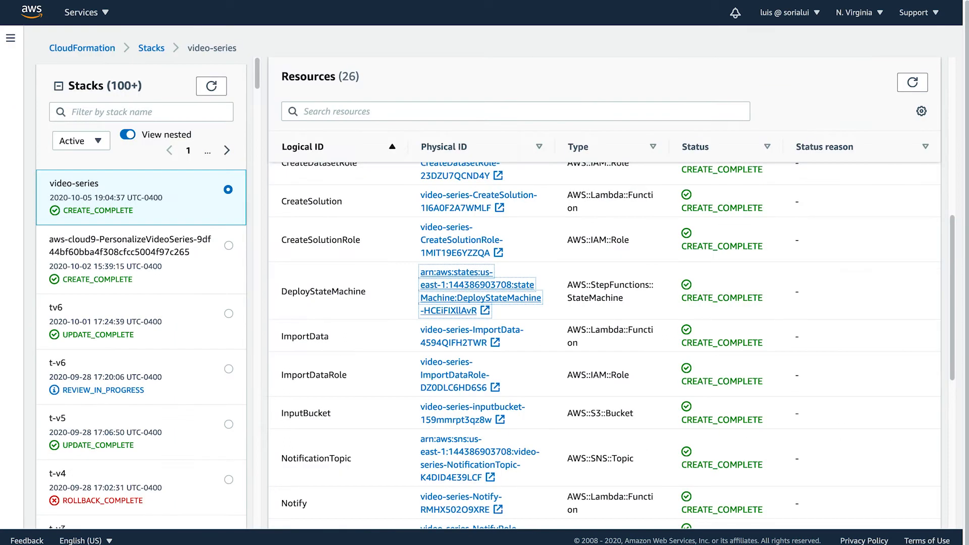
Scroll to InputBucket and open video-series-inputbucket-159mmrpt3qz8w in S3.
scroll(down, 3)
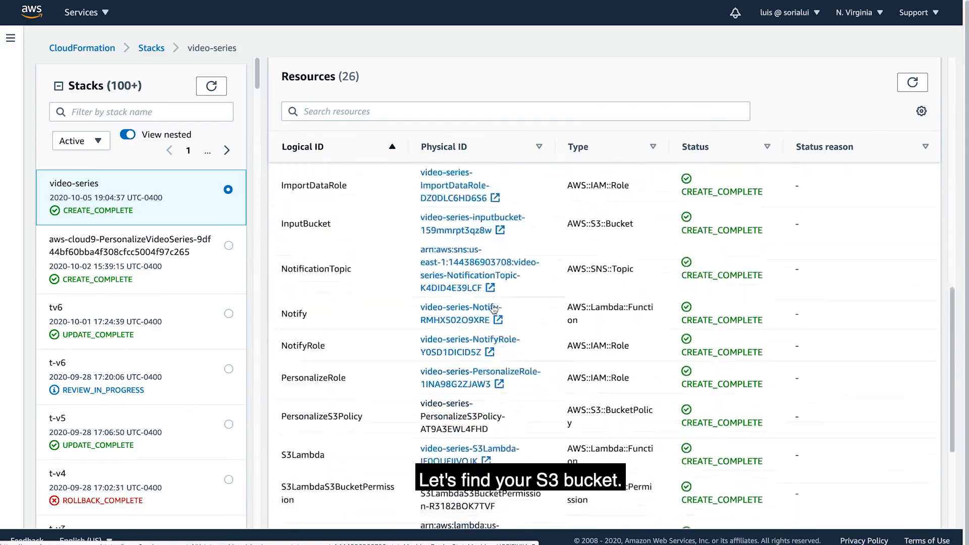
scroll(down, 3)
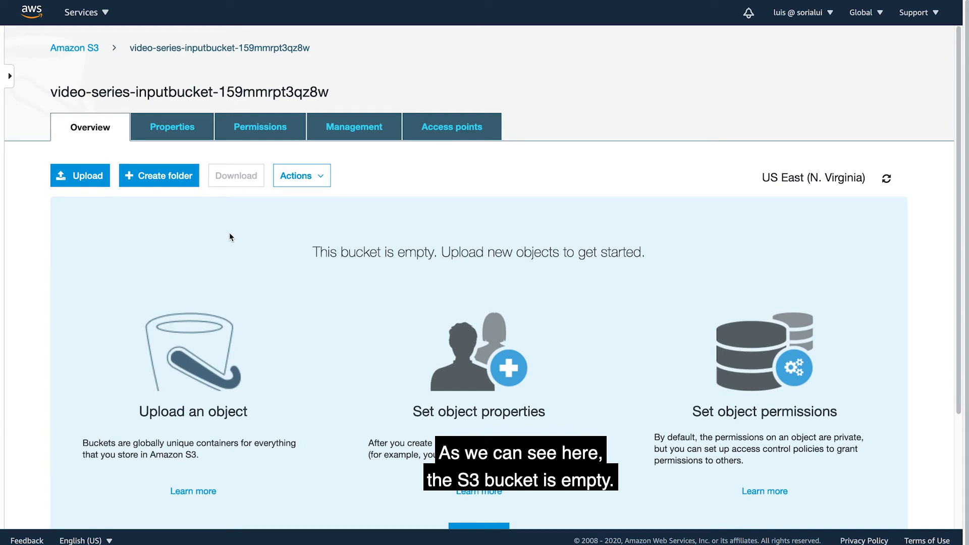
Check the input bucket's Properties and its Events card showing 1 active notification.
click(171, 127)
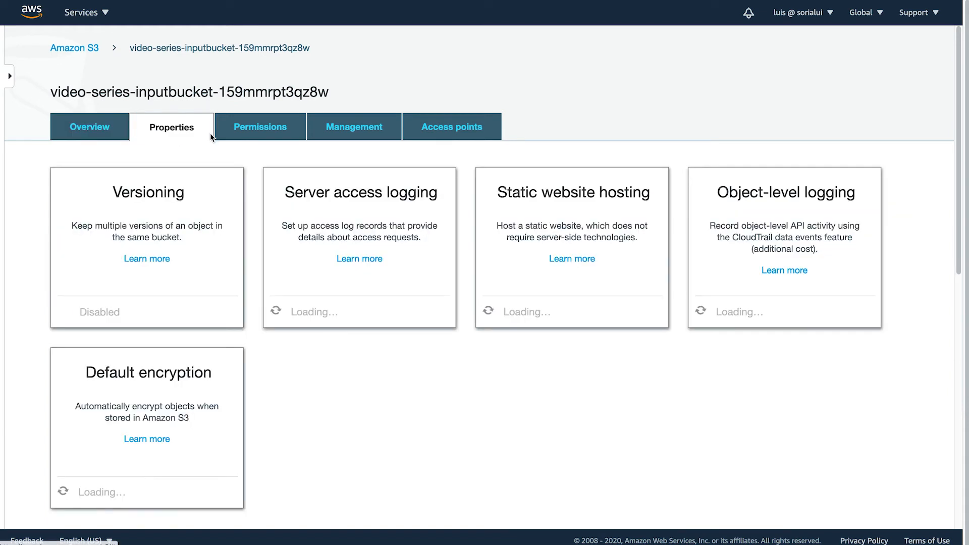
scroll(down, 3)
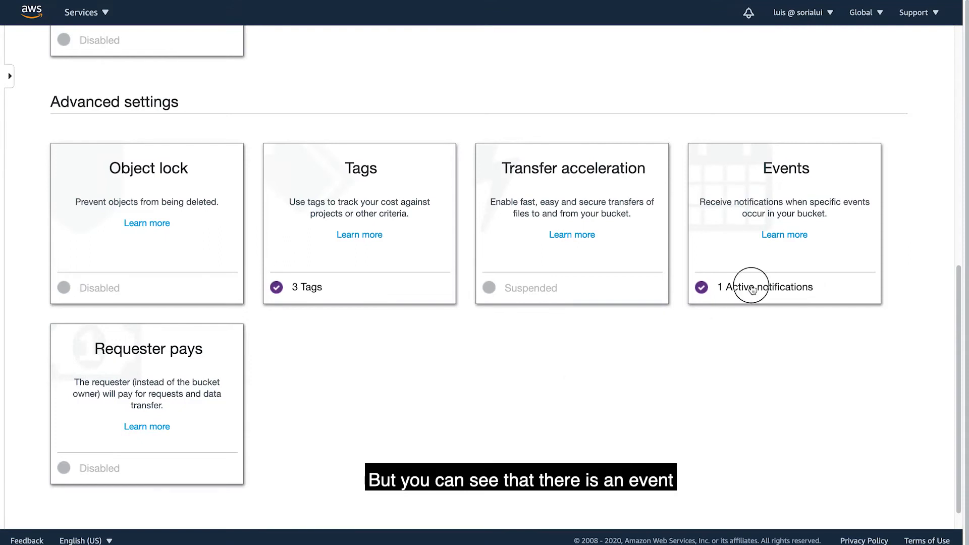
click(751, 287)
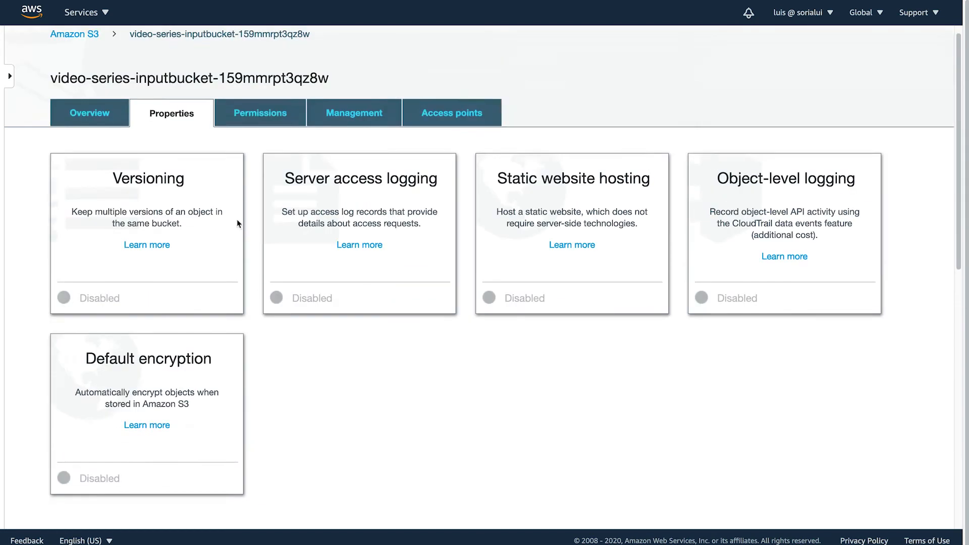
click(90, 113)
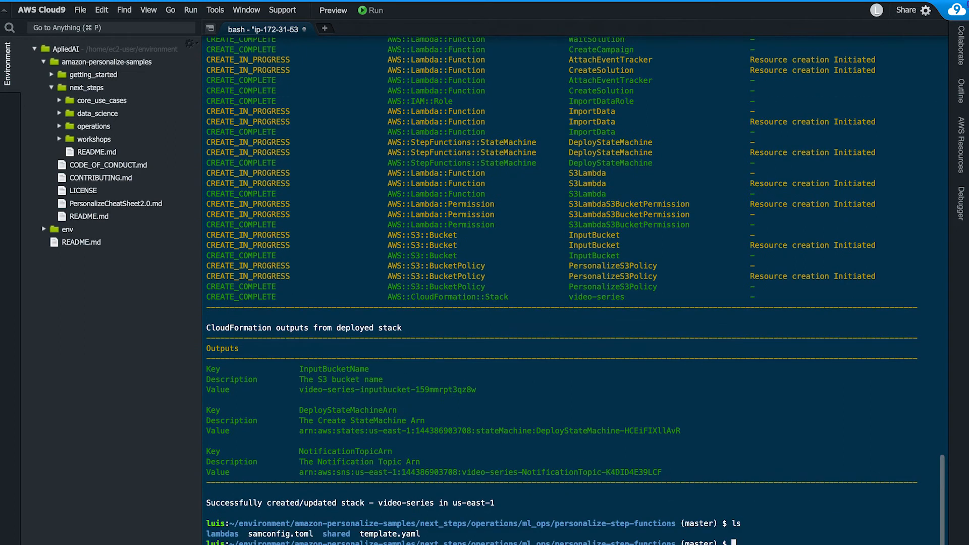
Run cd .. to go up to the ml_ops folder.
text(cd ..)
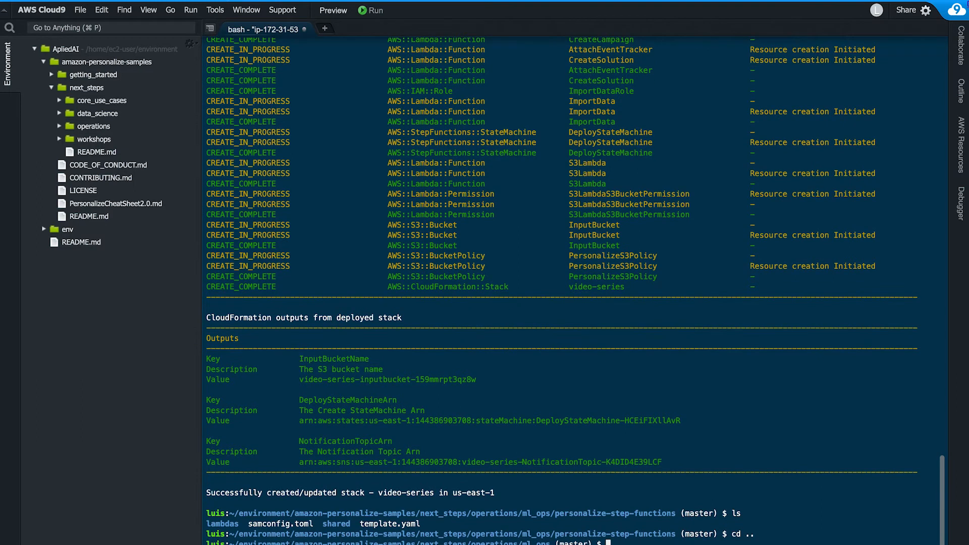
scroll(down, 3)
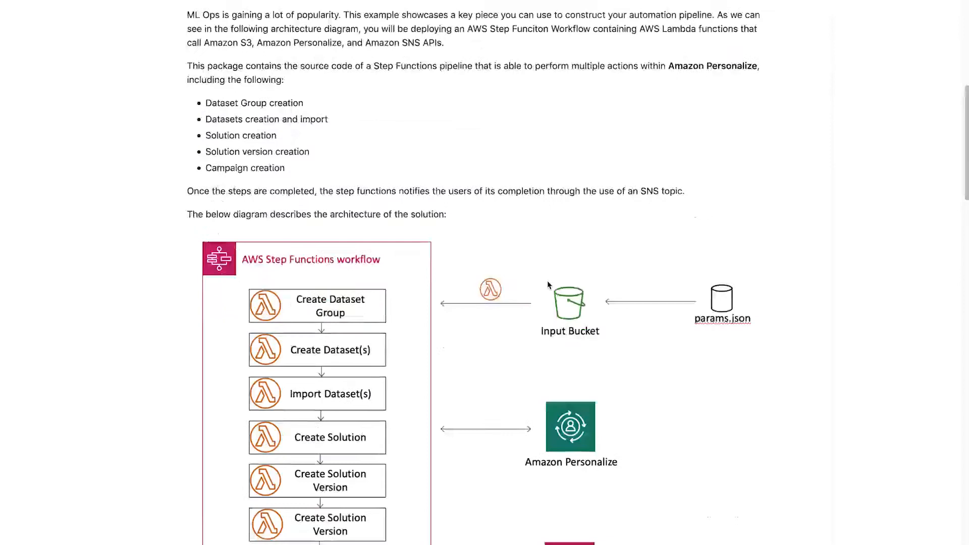
Scroll the README to the deployment steps and the InputBucket upload structure.
scroll(down, 3)
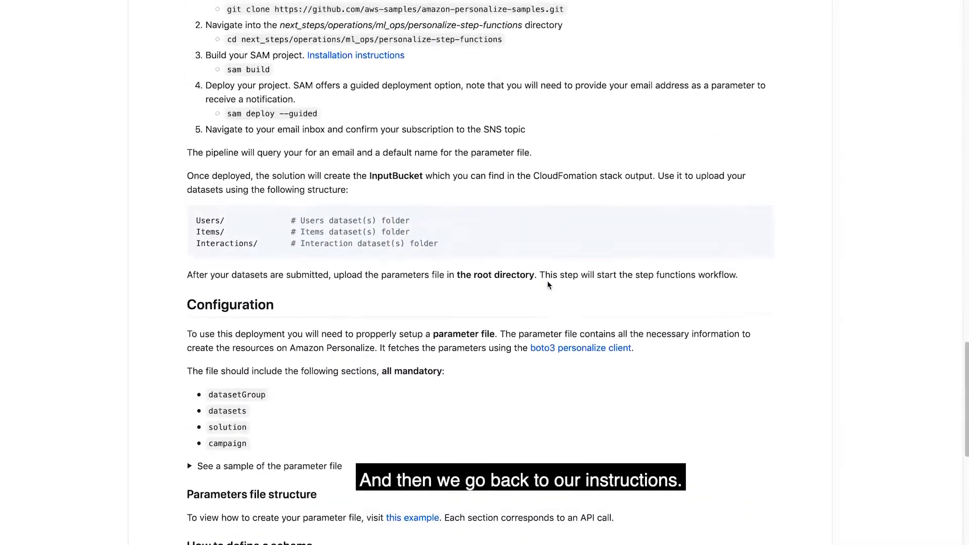
scroll(down, 3)
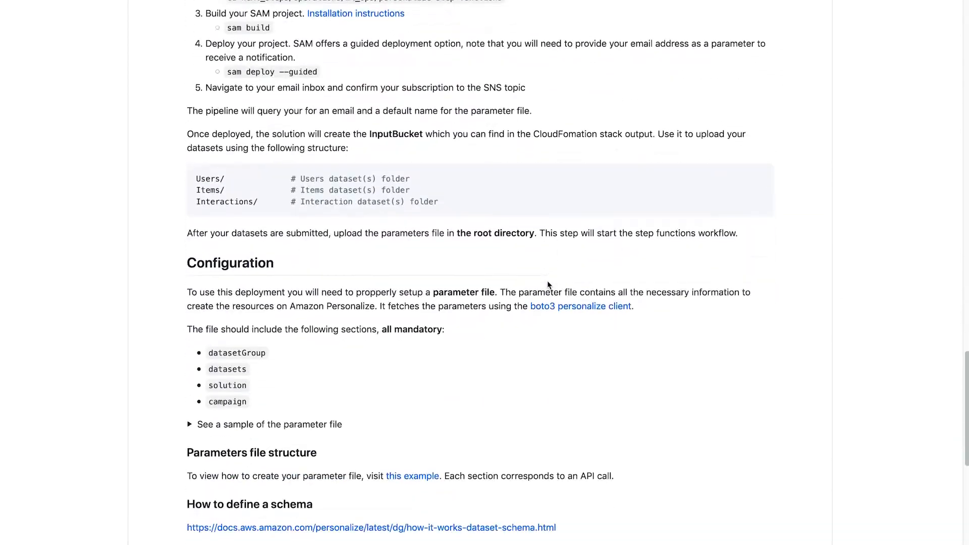
scroll(down, 3)
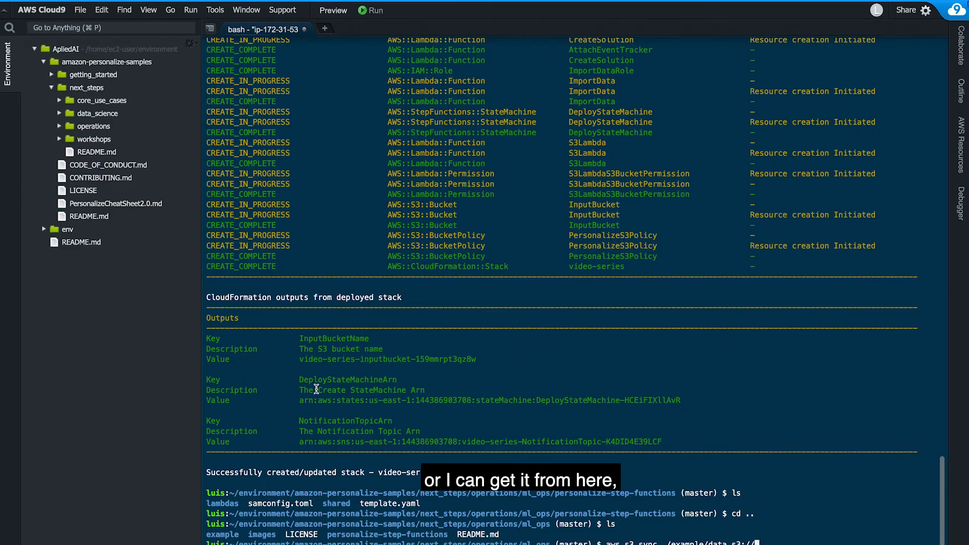
Copy the InputBucketName value and sync ./example/data with the CSVs to the input bucket.
double_click(323, 360)
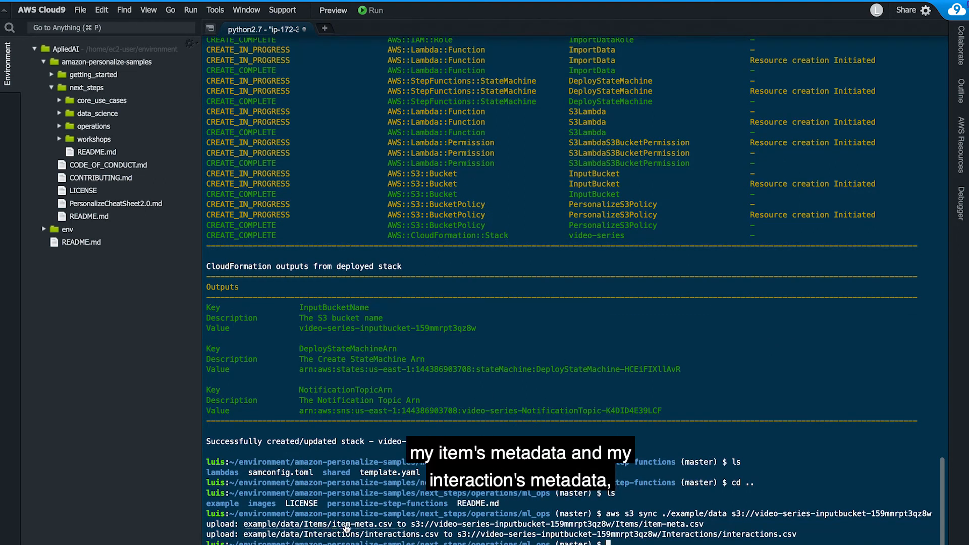
mouse_move(362, 538)
text(aws s3 cp ./example/params.json s3://YOURBUCKET)
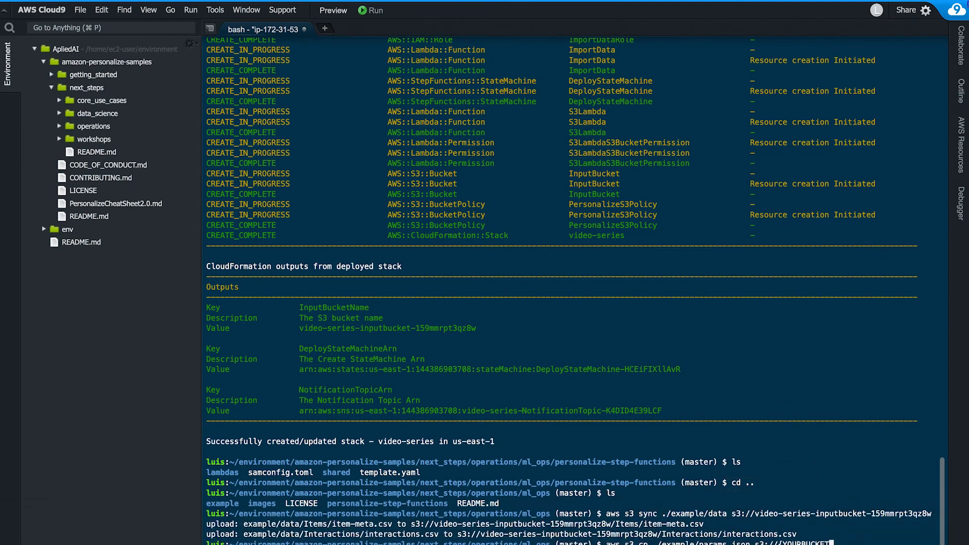
mouse_move(757, 358)
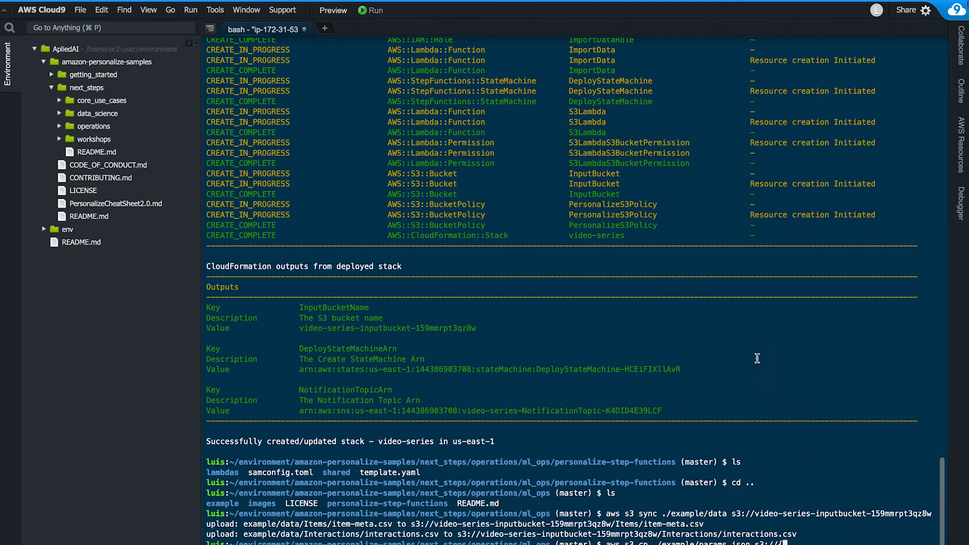
mouse_move(477, 328)
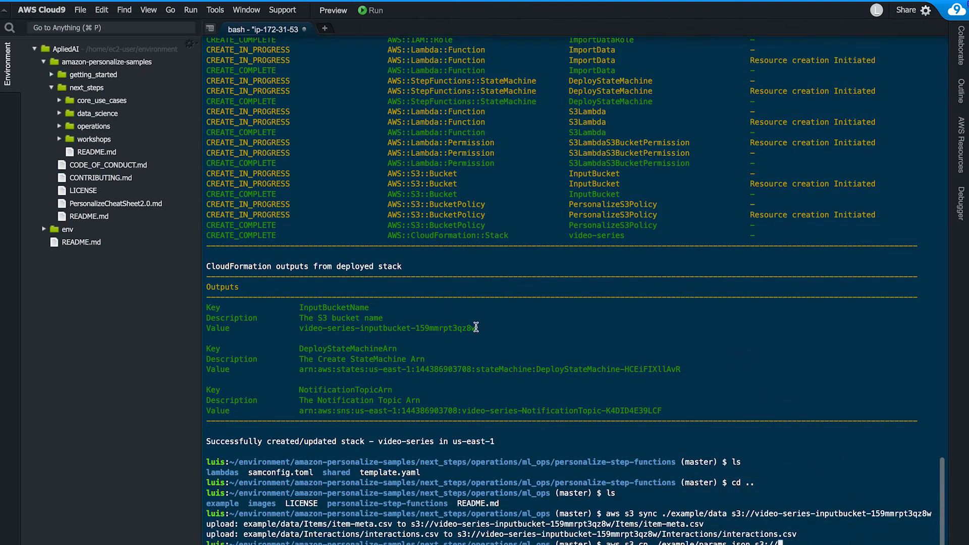
double_click(384, 329)
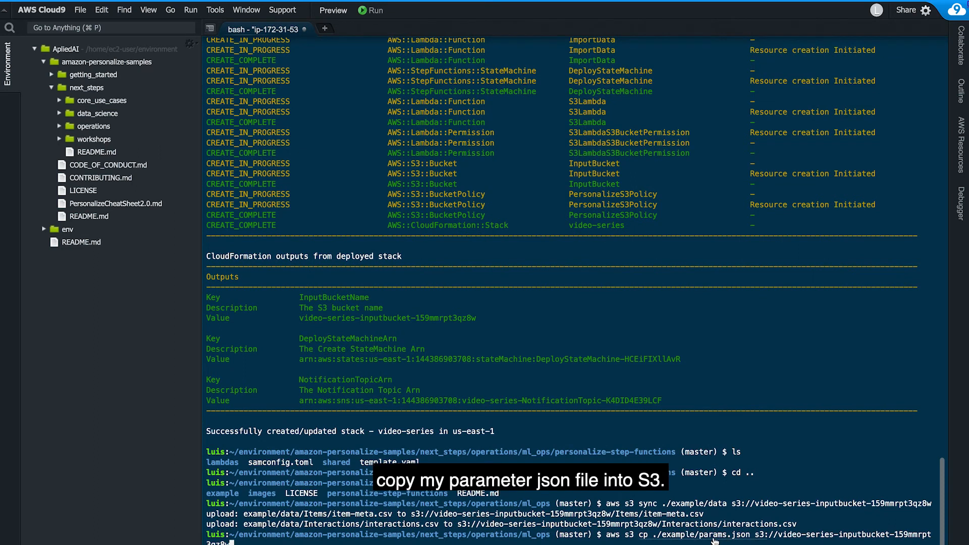
mouse_move(130, 148)
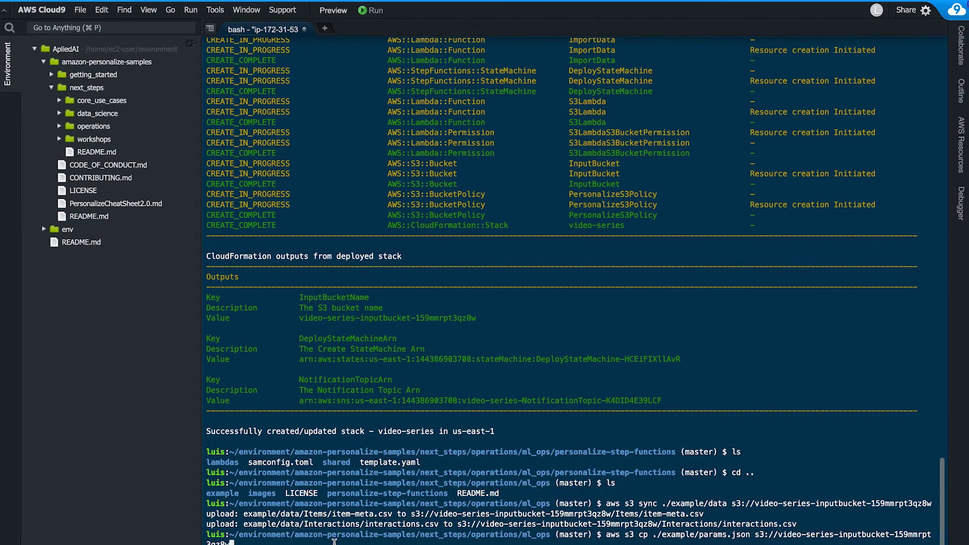
Scroll the terminal to confirm params.json was copied into the input S3 bucket.
scroll(down, 3)
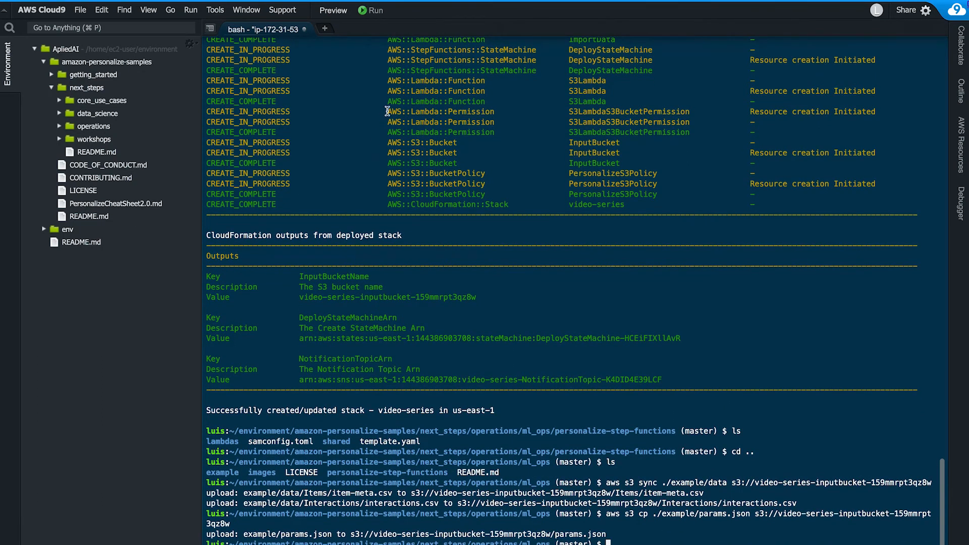
mouse_move(57, 113)
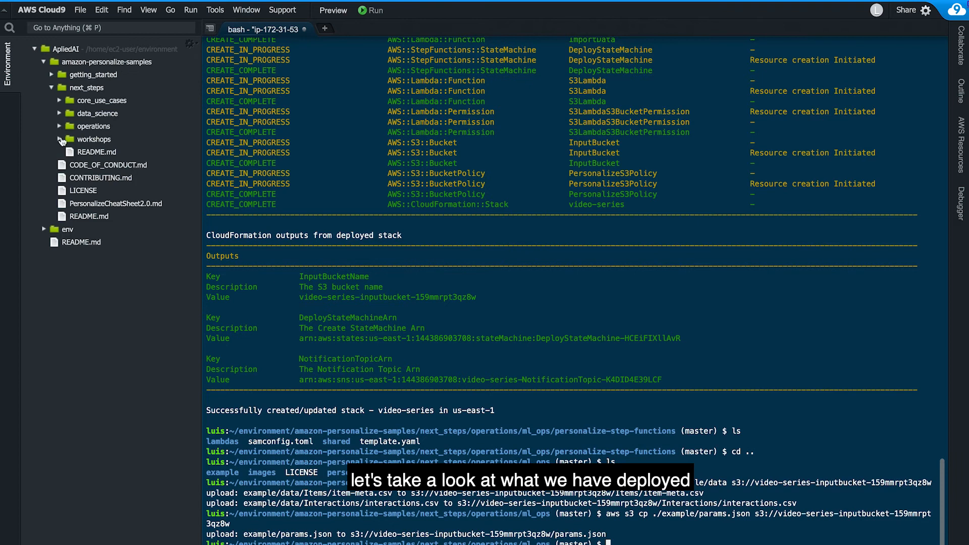
Open example/params.json and scroll through its interactions and items schema definitions.
click(55, 126)
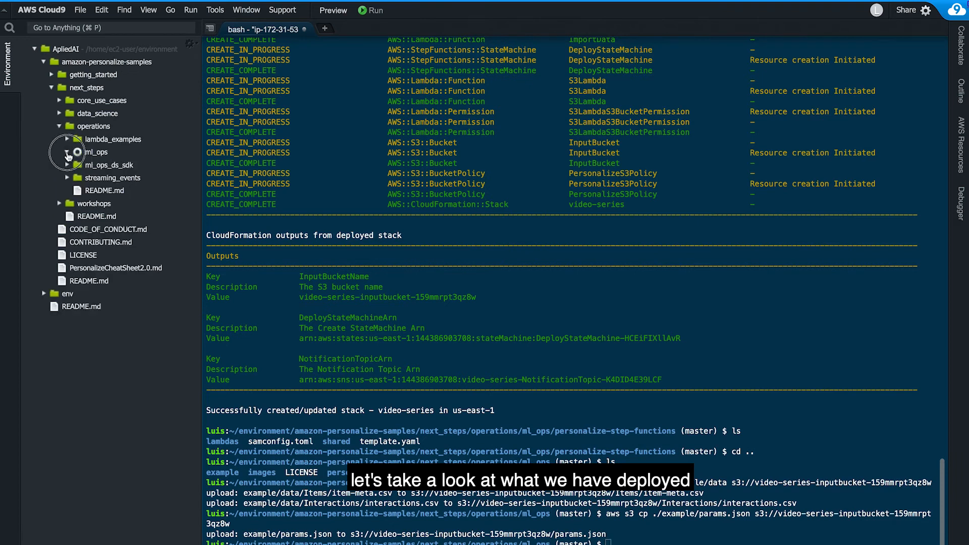
click(67, 152)
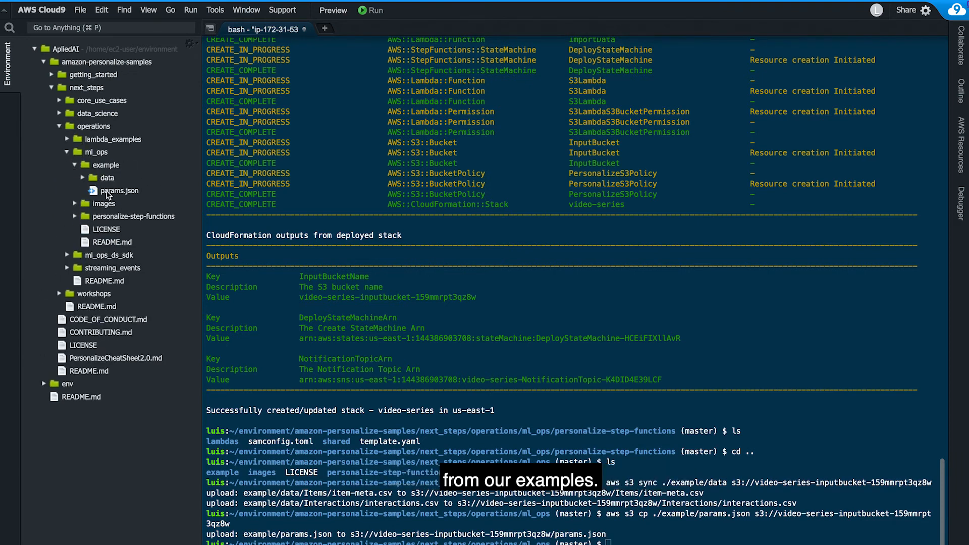
double_click(120, 191)
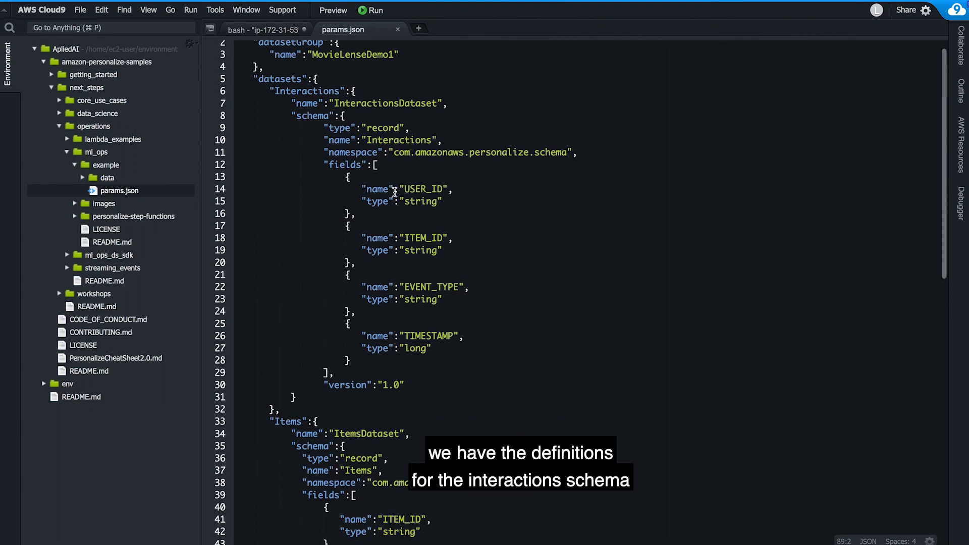
scroll(down, 3)
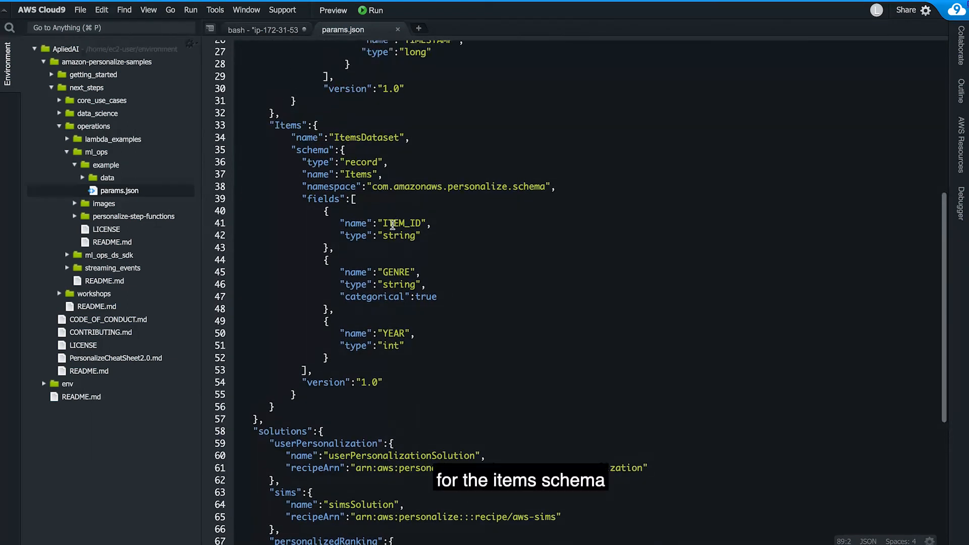
scroll(down, 3)
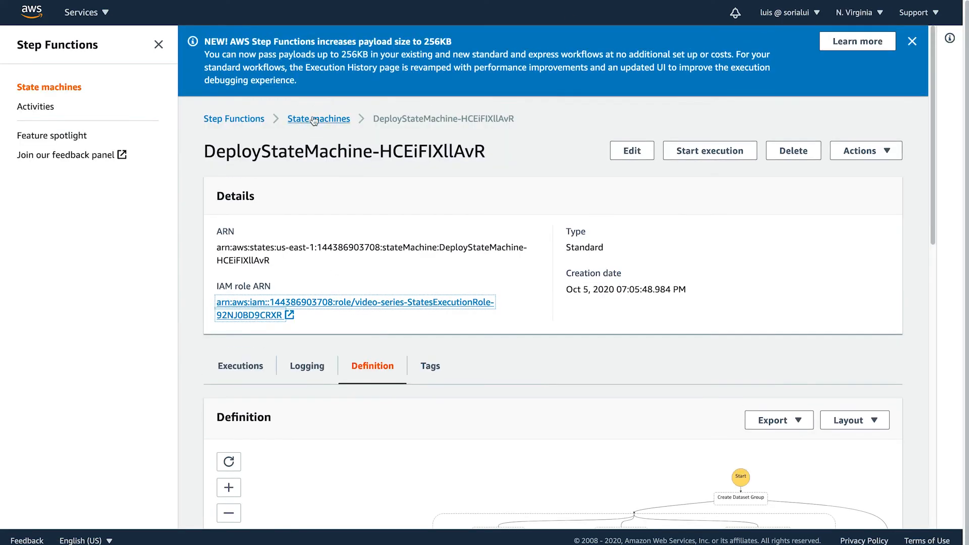
Open DeployStateMachine-HCEiFIXllAvR's running execution and view its progress graph.
click(319, 118)
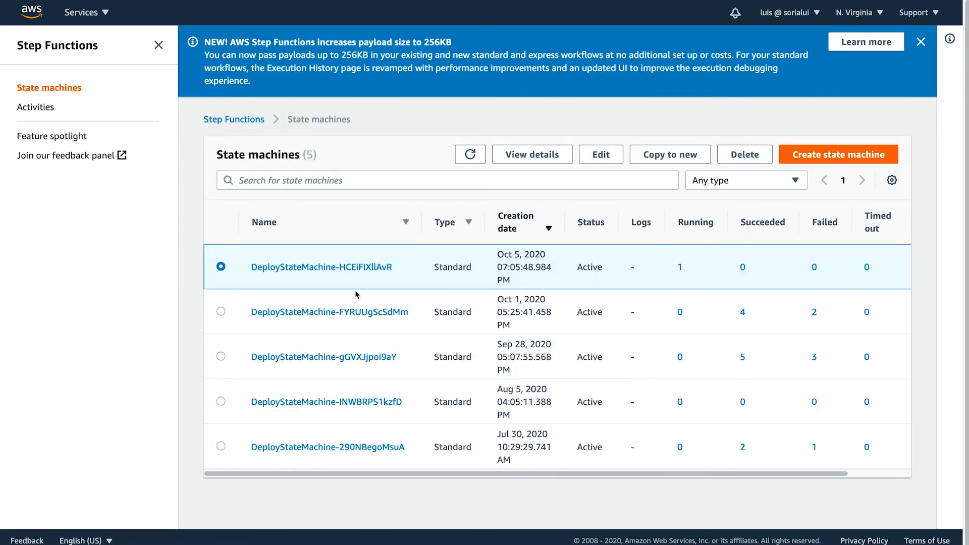
click(321, 267)
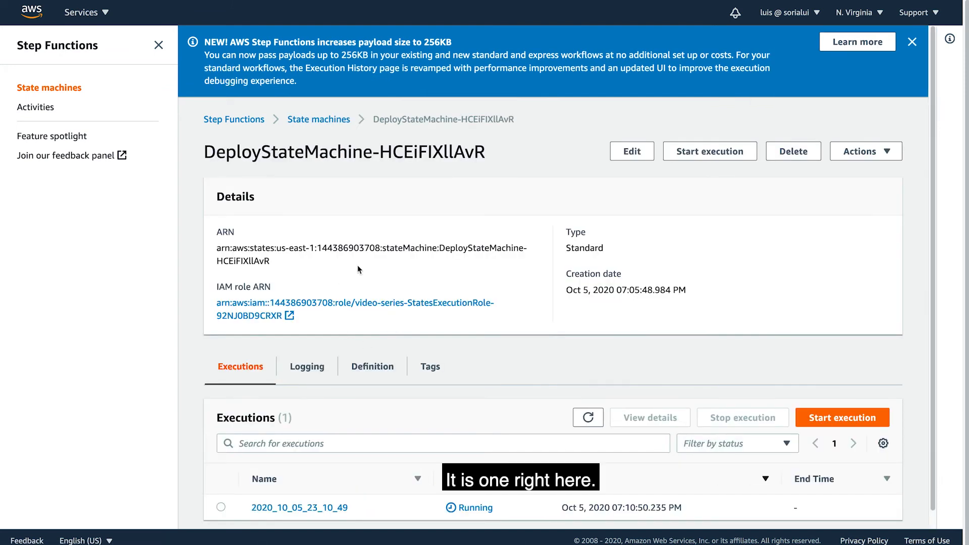
click(300, 507)
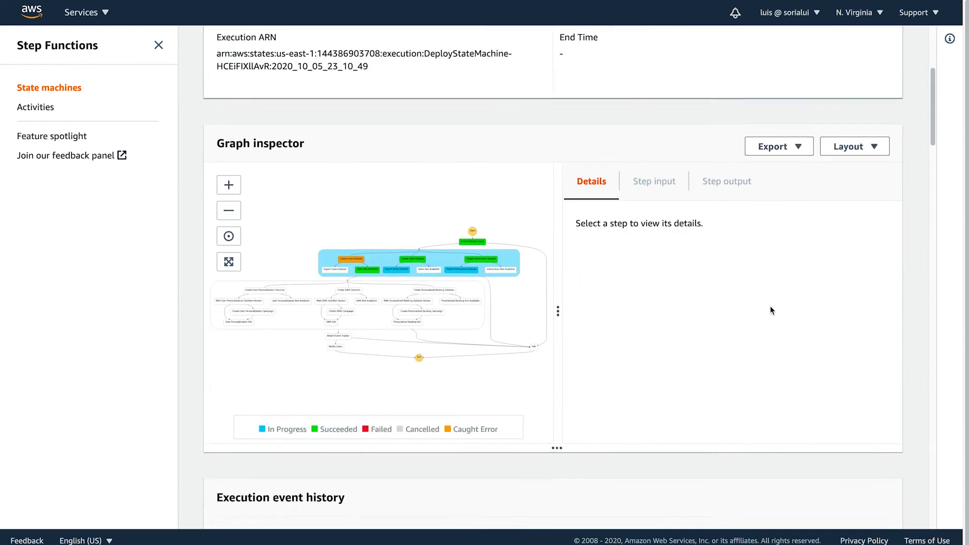
scroll(down, 3)
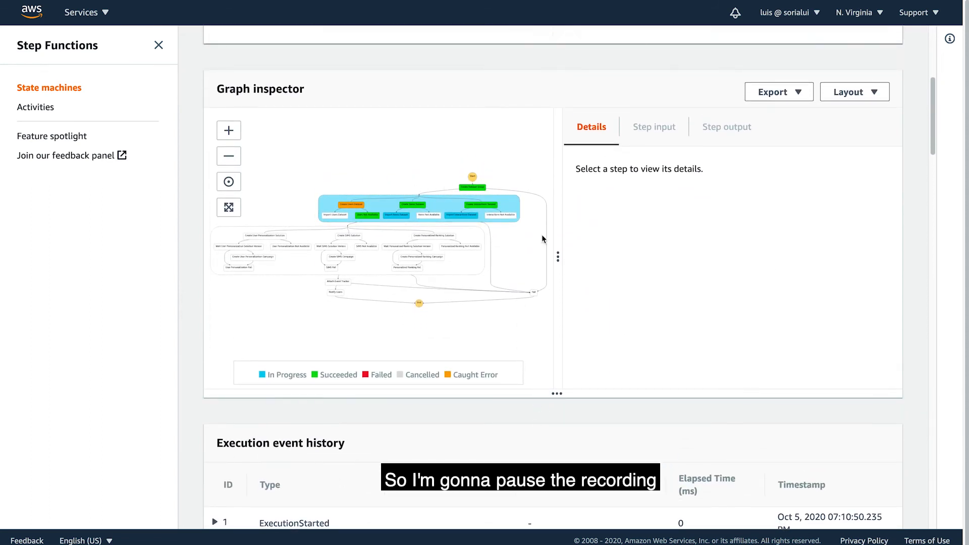
mouse_move(456, 339)
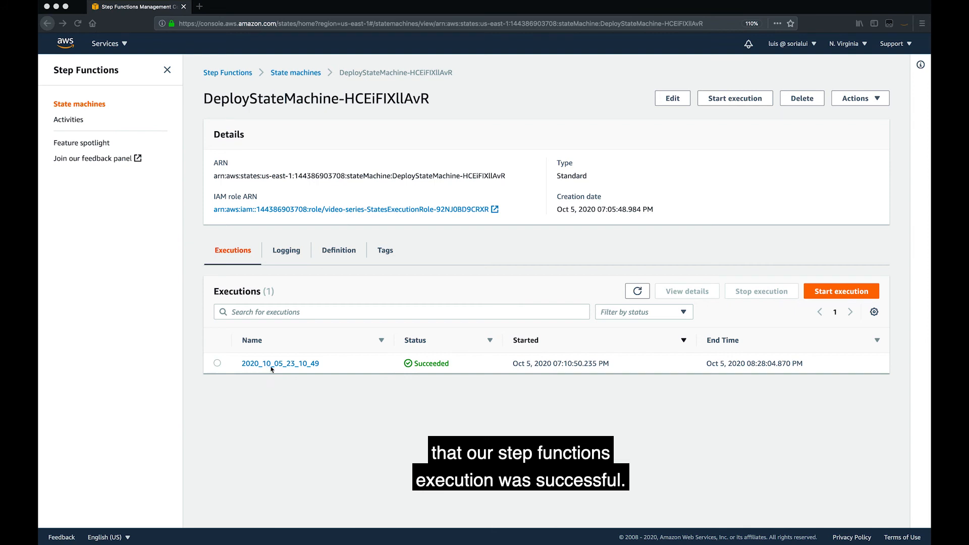
mouse_move(564, 368)
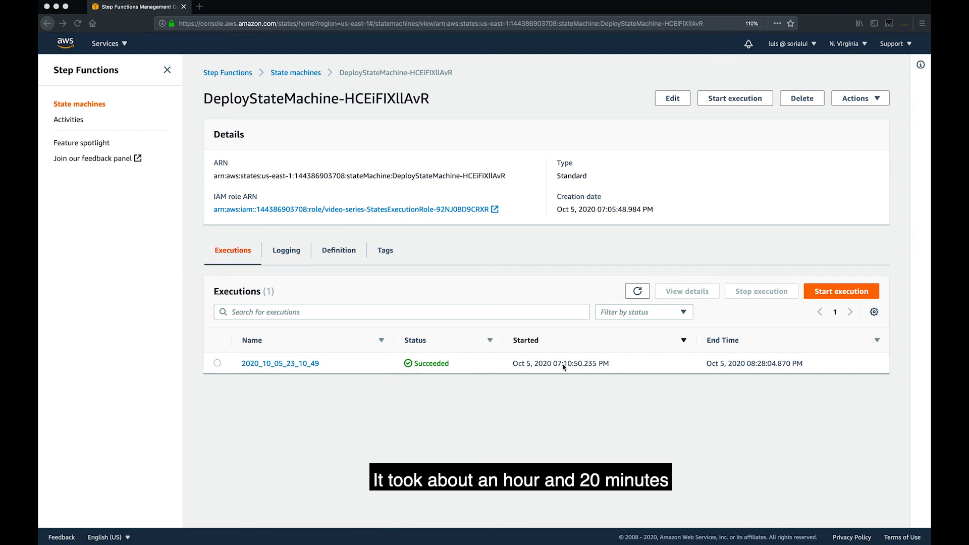
mouse_move(395, 387)
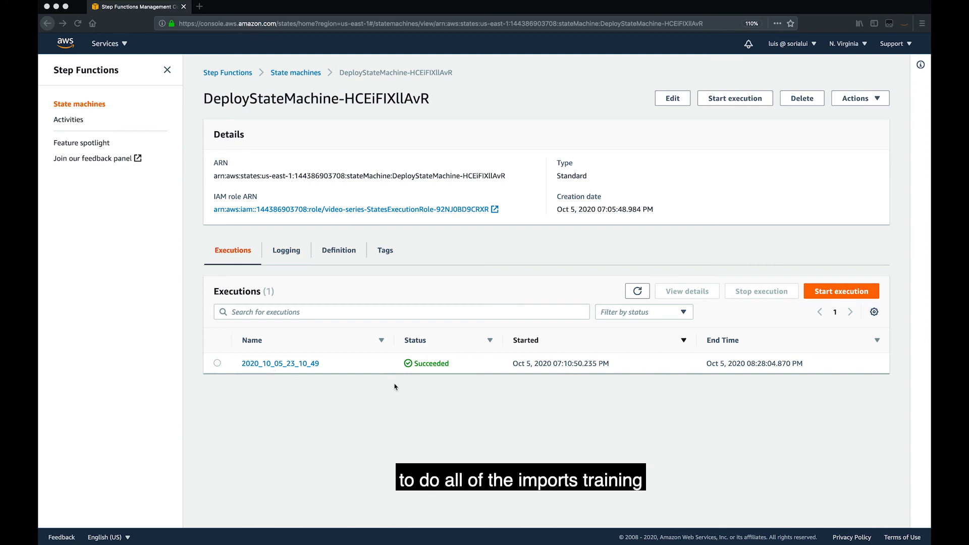
mouse_move(314, 395)
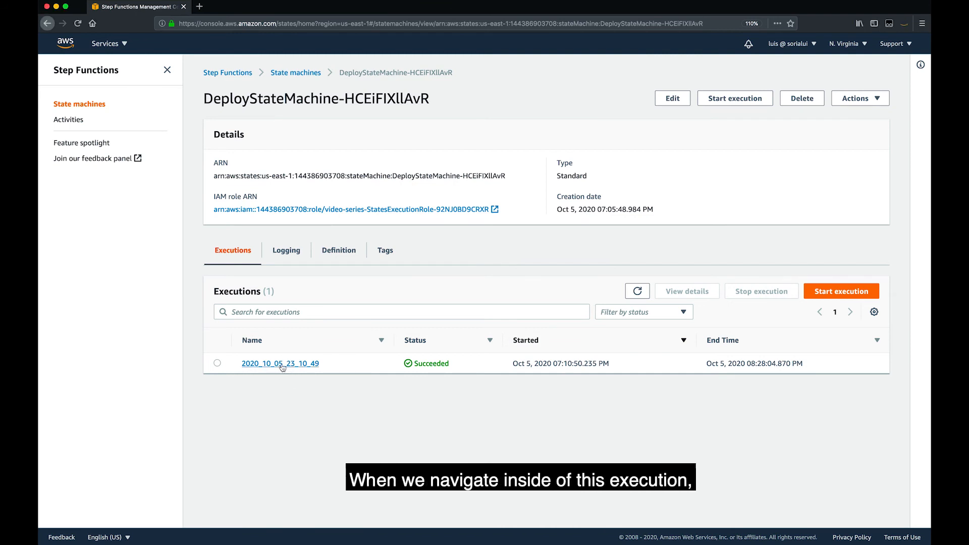
Open the succeeded execution 2020_10_05_23_10_49.
click(280, 364)
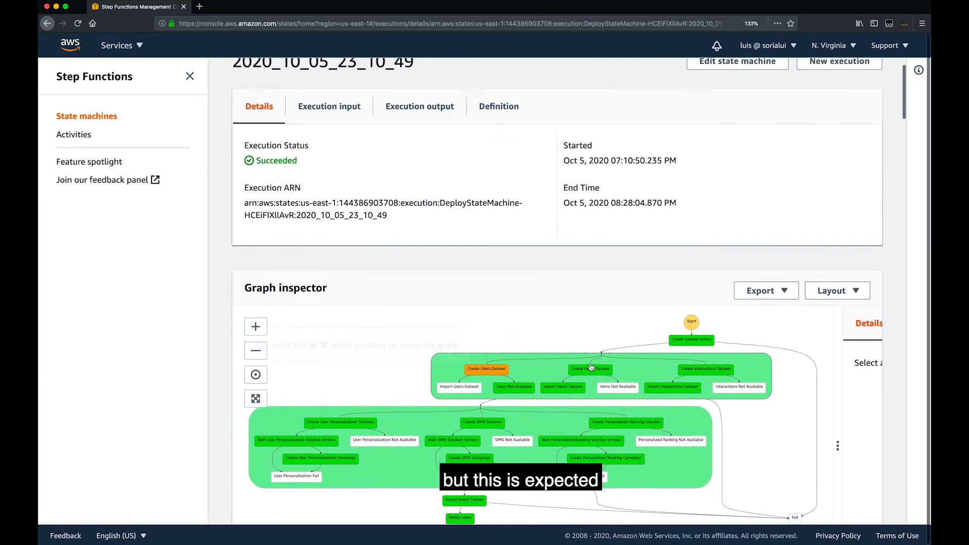
scroll(down, 3)
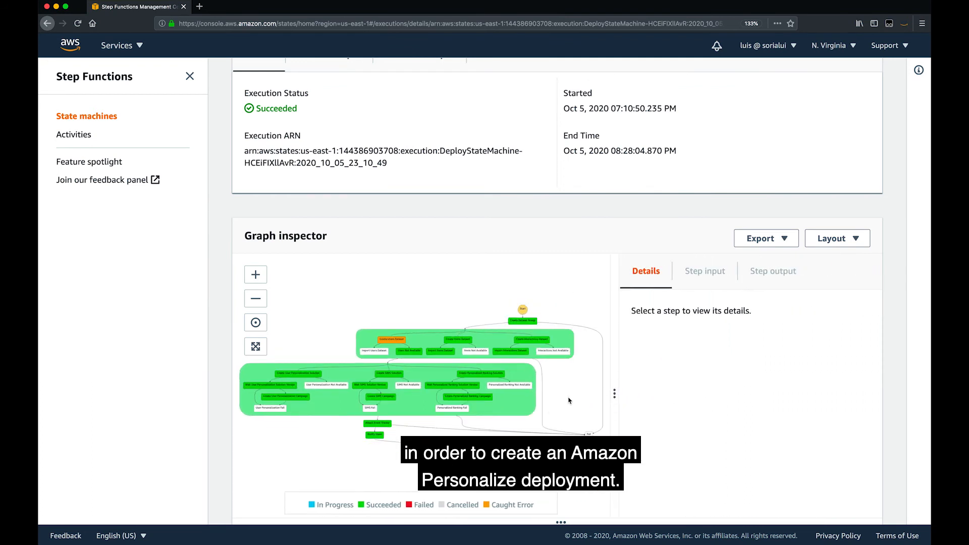
Inspect the Notify Users step's input and output.
click(375, 435)
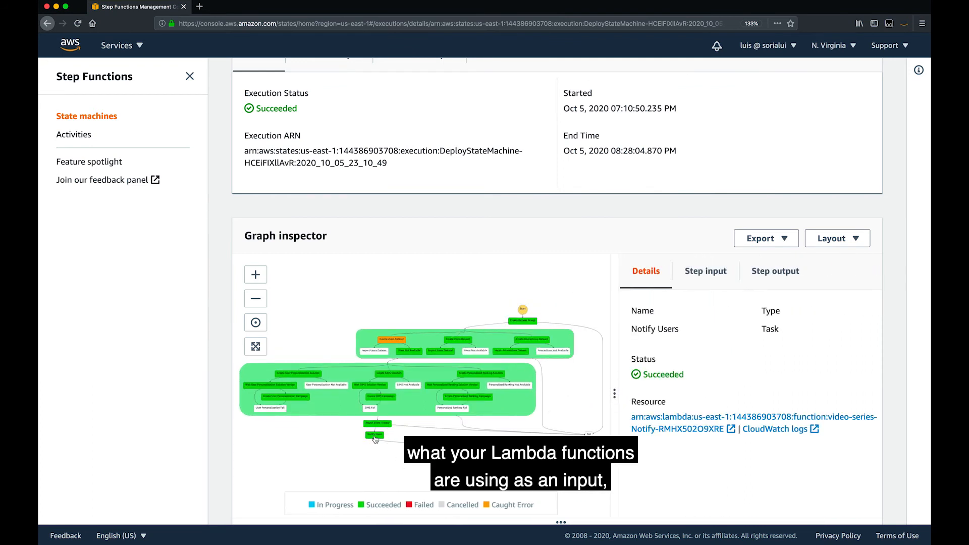
mouse_move(701, 331)
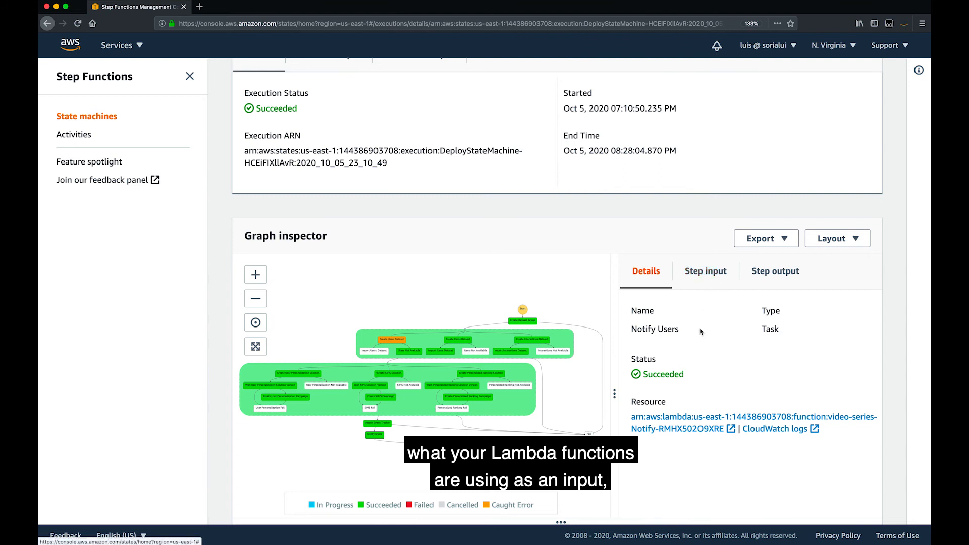
click(706, 271)
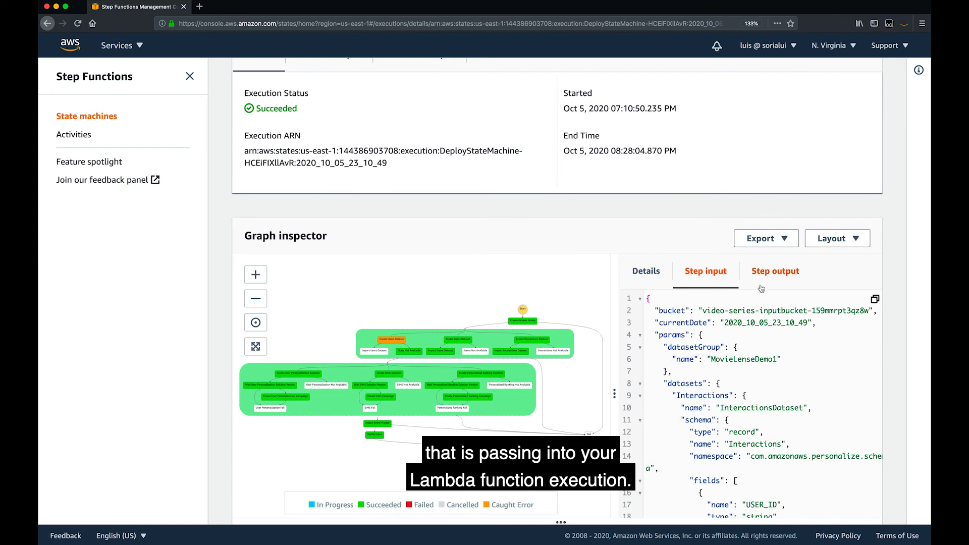
click(775, 271)
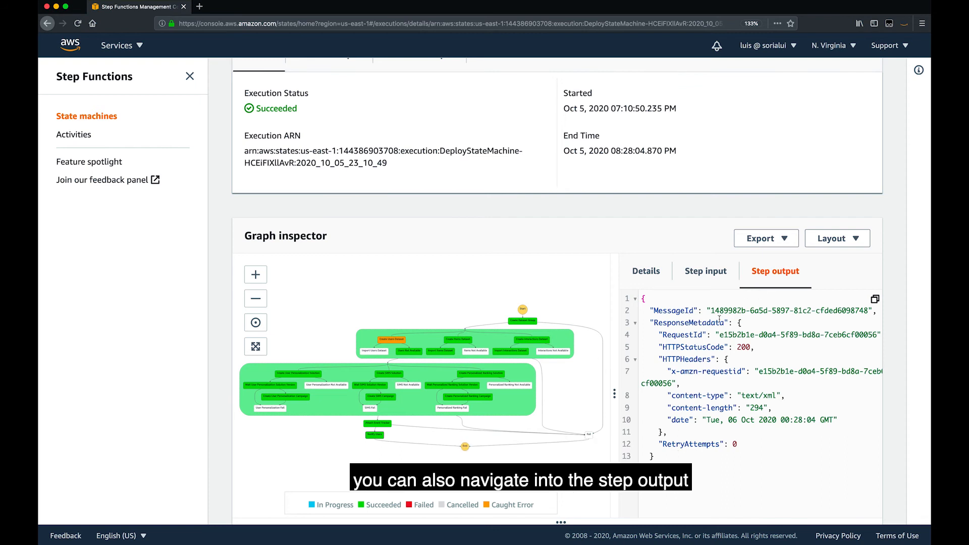
mouse_move(689, 326)
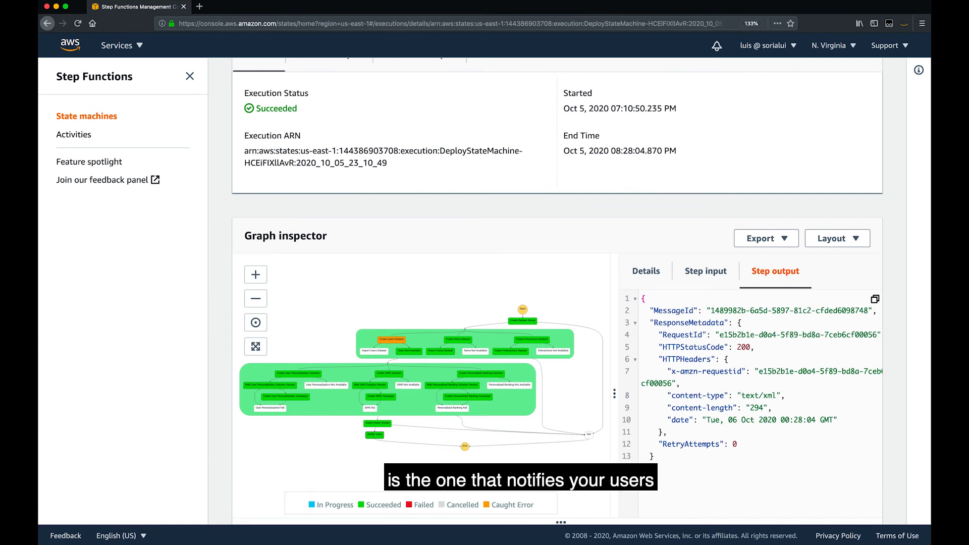
Show the SNS email confirming the Personalize endpoint is ready in Outlook.
key(Cmd+Tab)
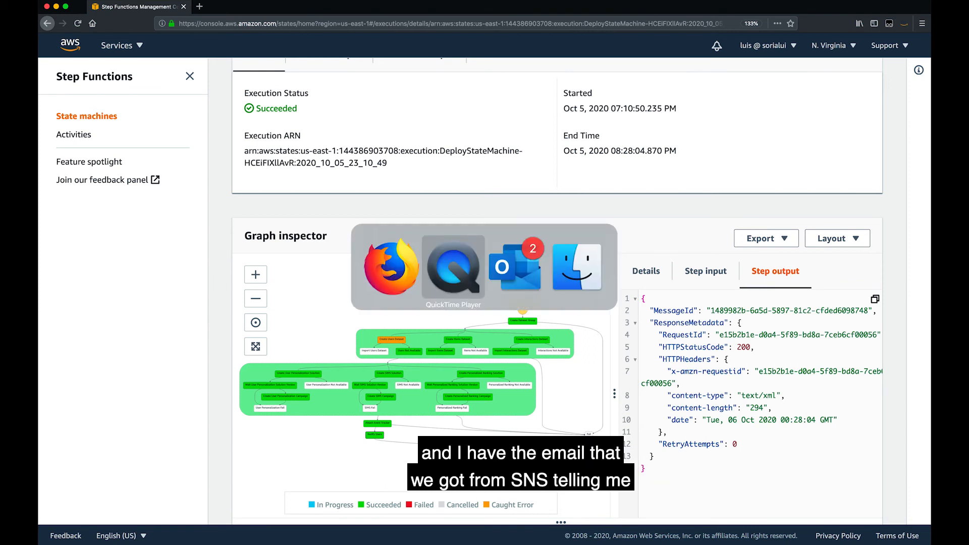
click(515, 266)
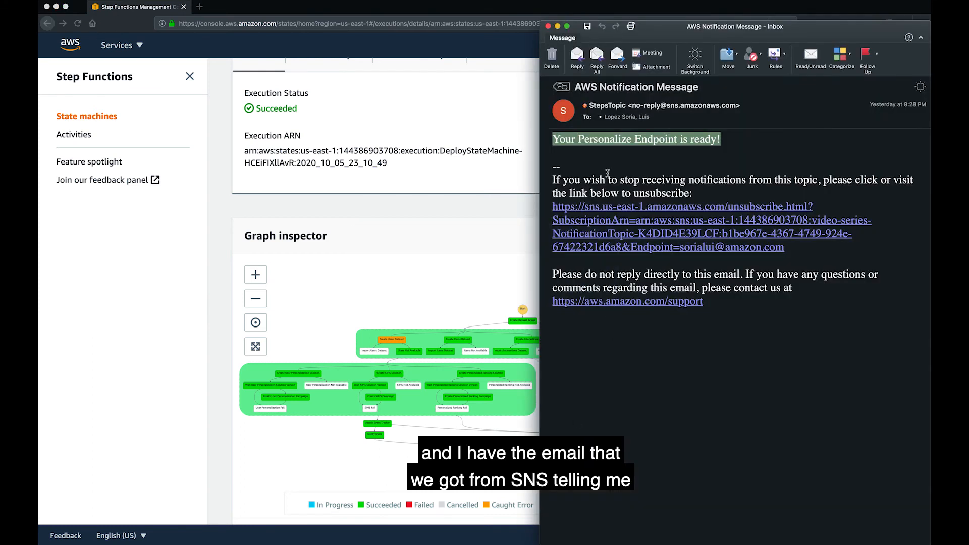